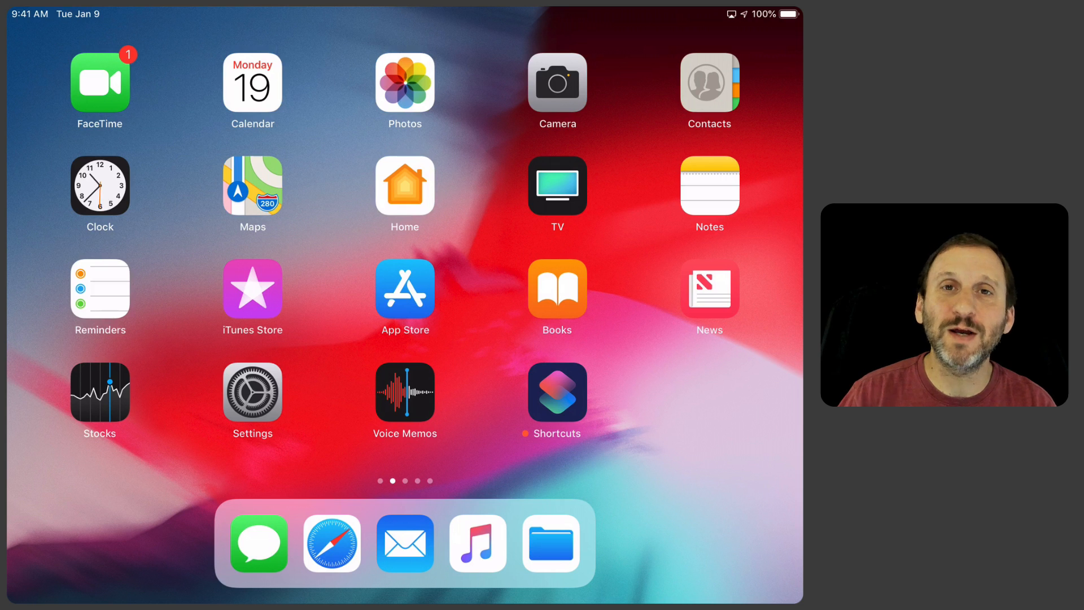
Step: Launch the Shortcuts app from its Home Screen icon
left_click(557, 395)
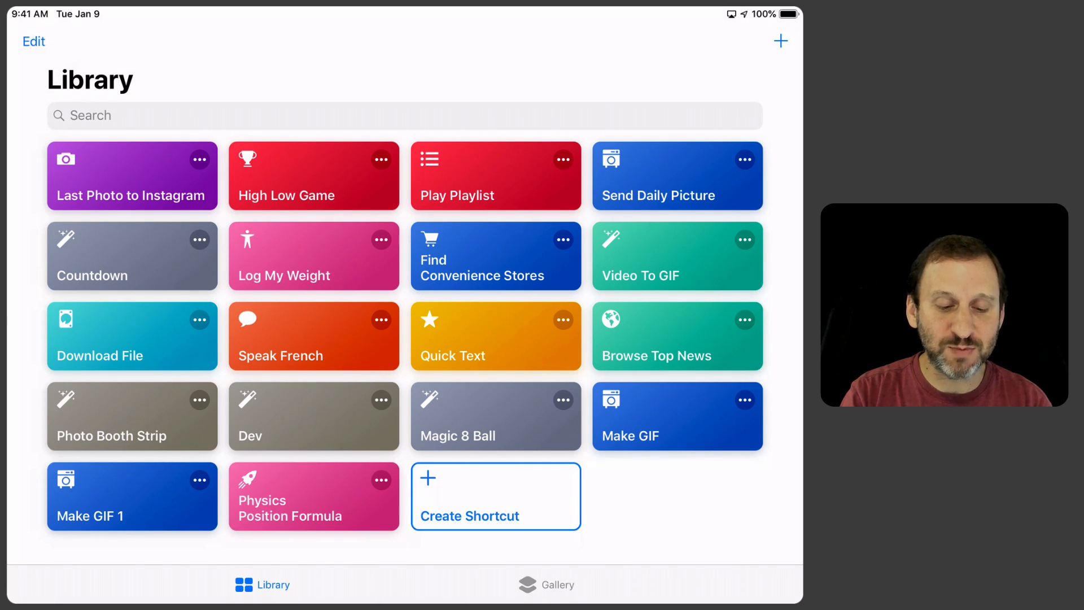
Step: Create a new shortcut with an Ask for Input step: 'What is the time?', Number, default 0
left_click(495, 496)
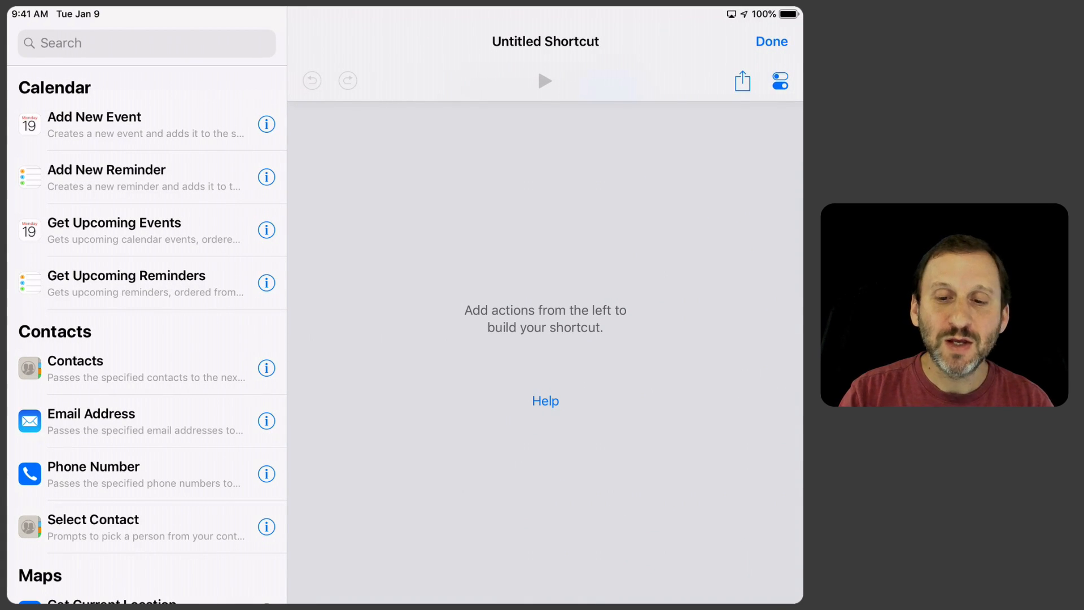
left_click(121, 43)
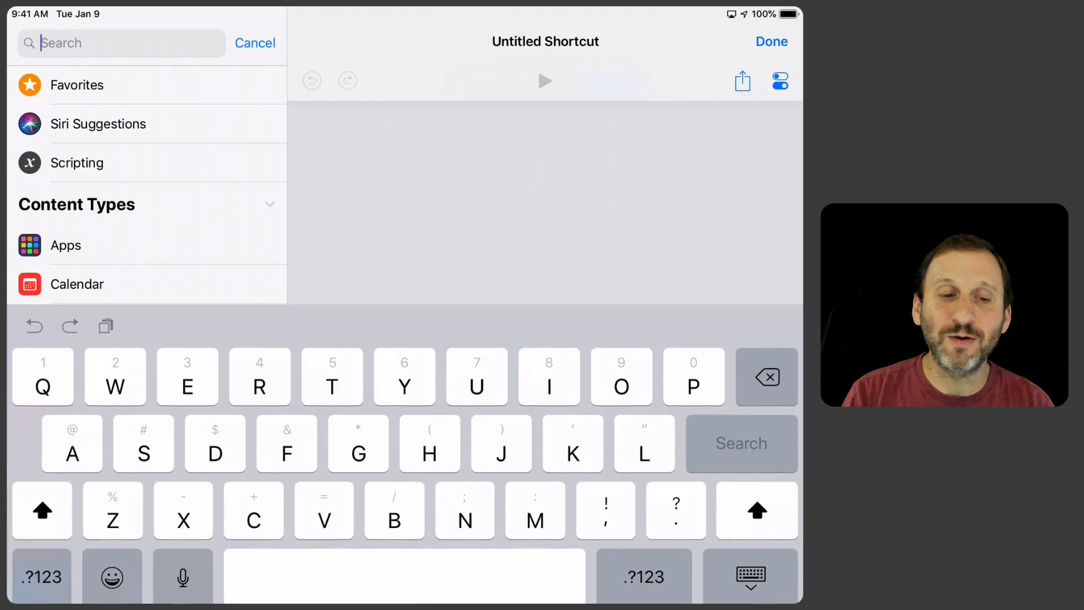
type("Ask")
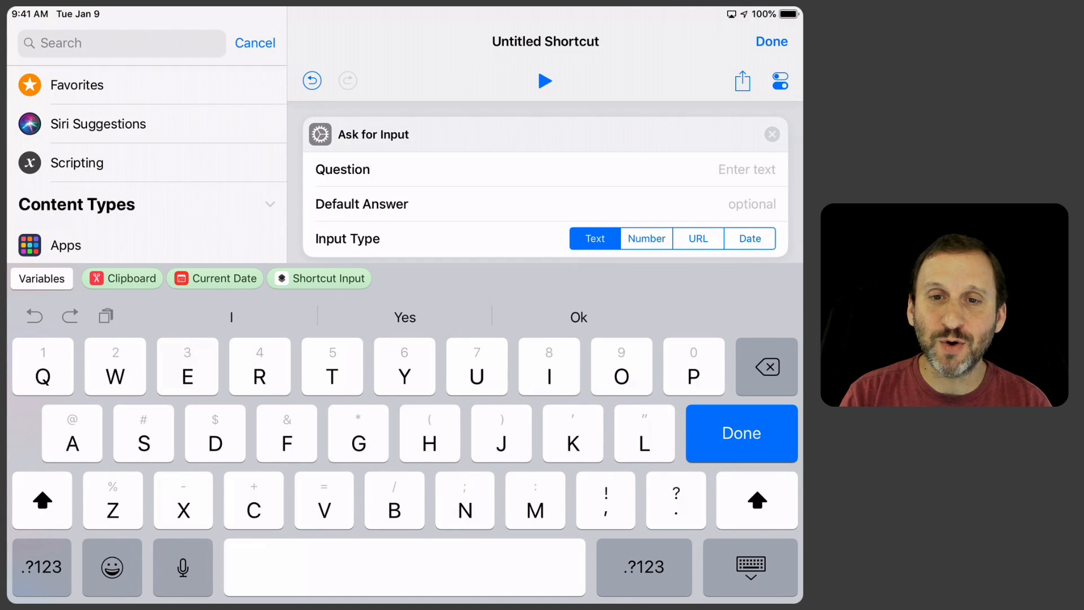
type("What is the time?")
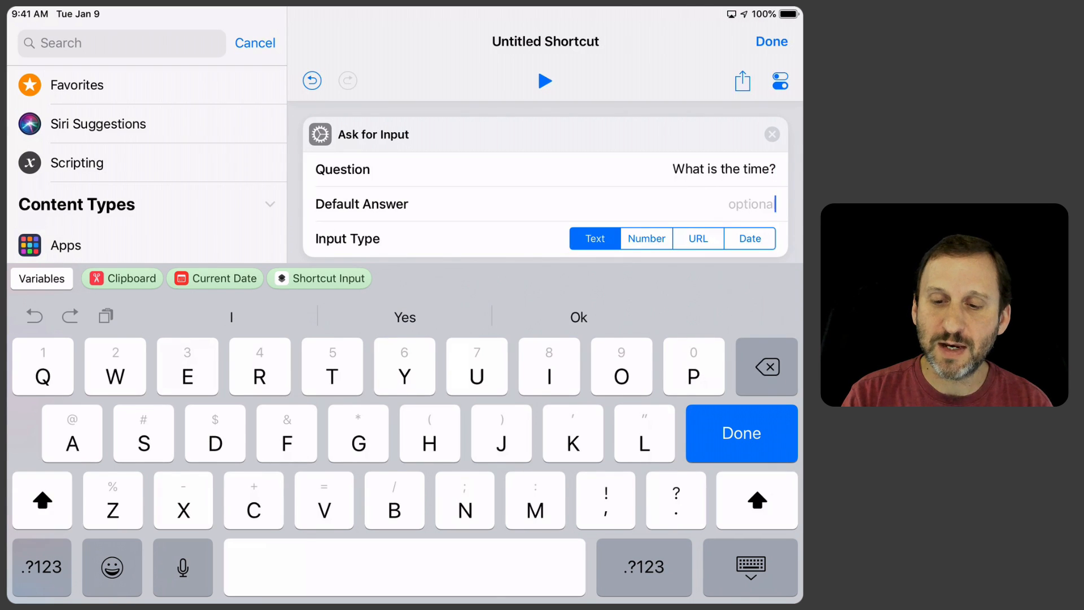
type("P")
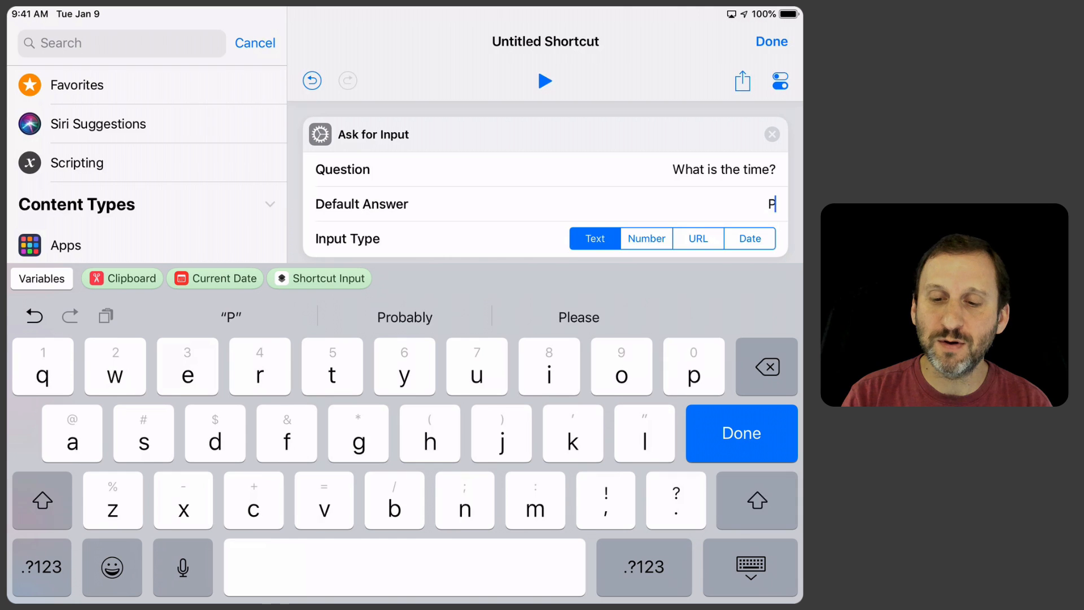
left_click(645, 239)
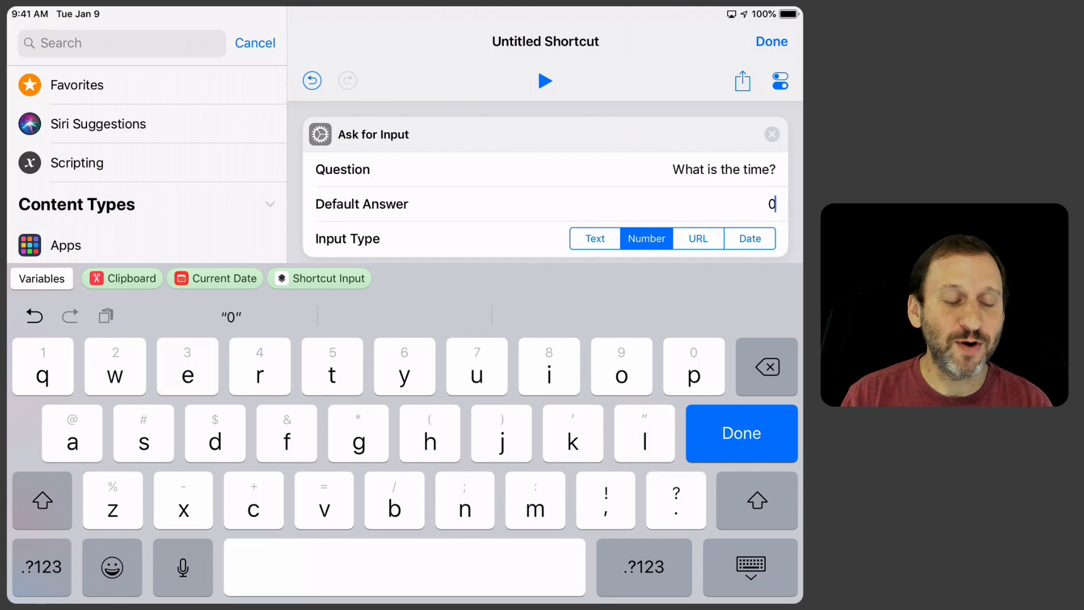
Step: Add a Set Variable step after the question and name the variable Time
type("Va")
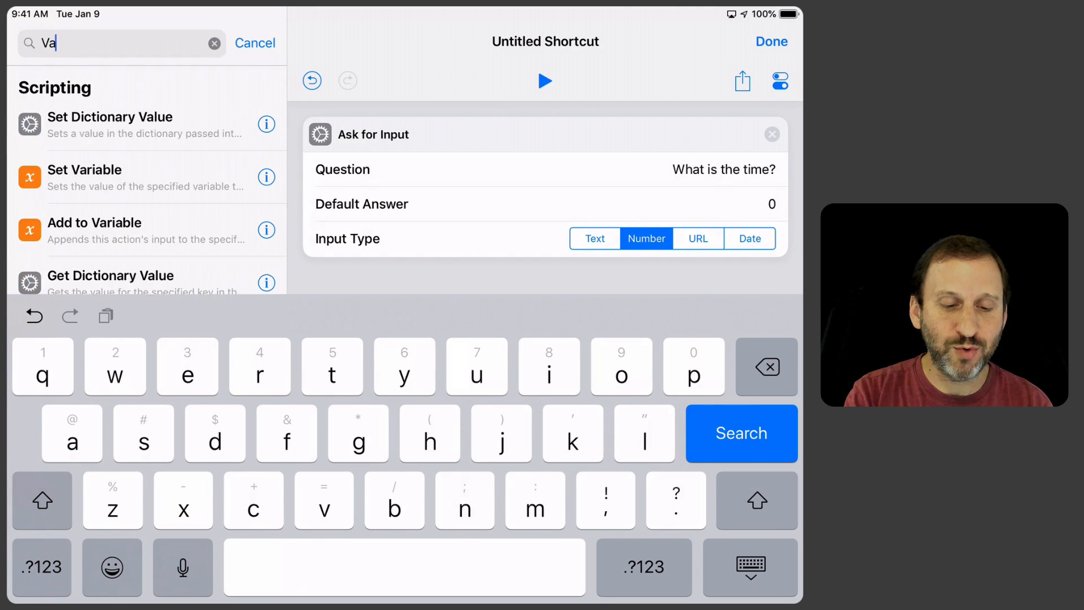
type("r")
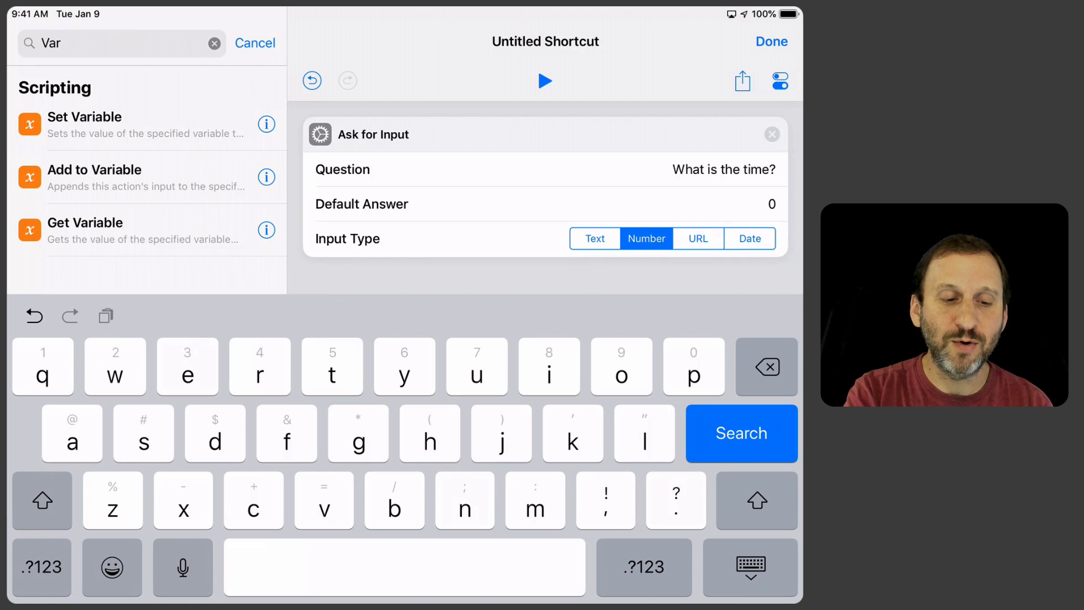
left_click(84, 124)
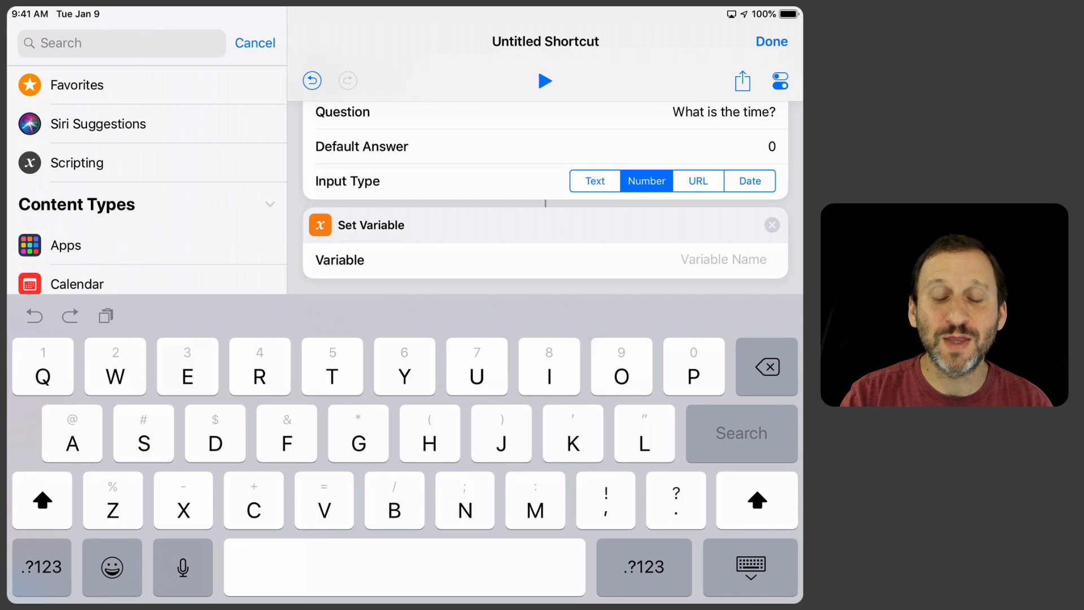
left_click(723, 260)
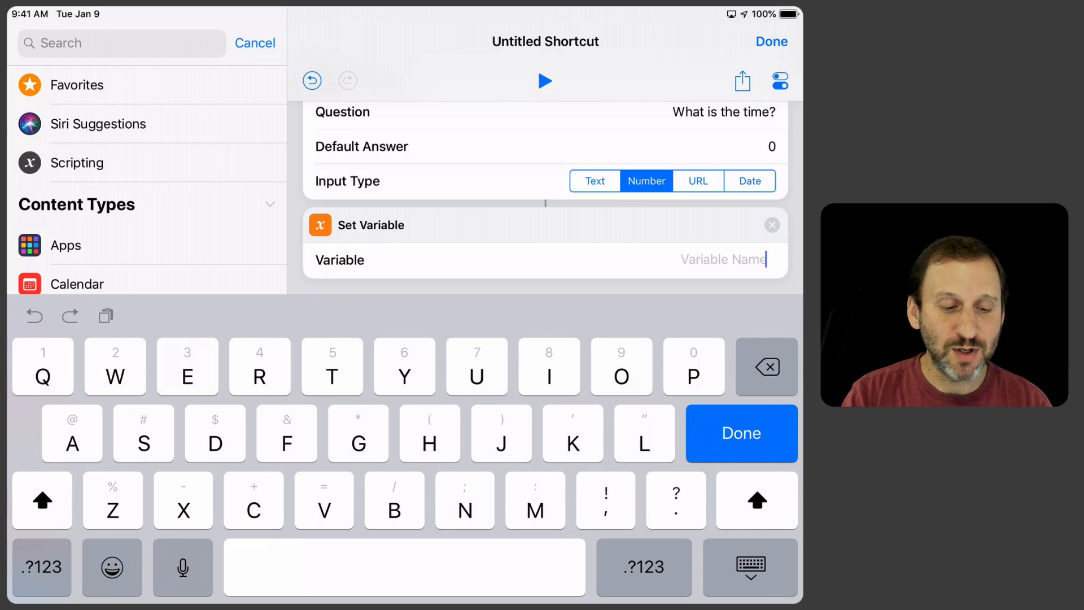
type("Time")
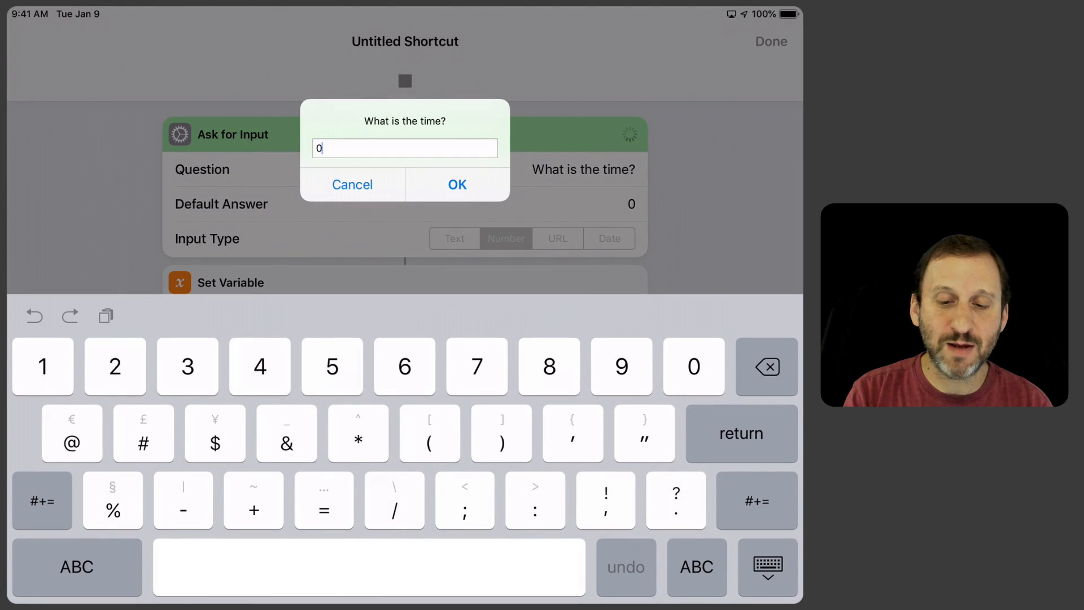
Step: Accept the default time of 0 in the test run's prompt
left_click(457, 184)
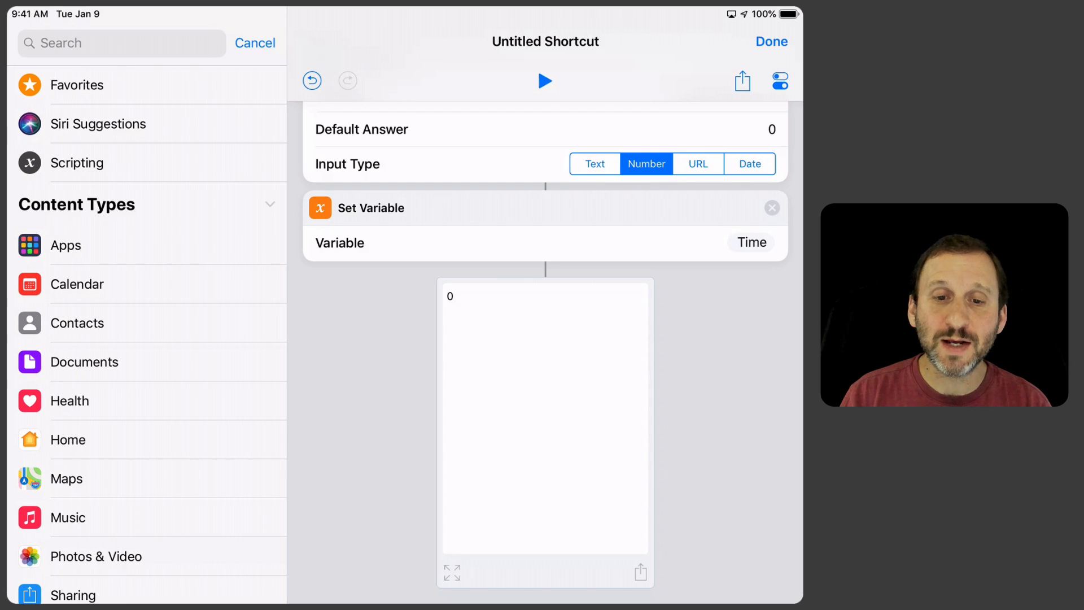
Step: Add an Ask for Input step asking 'Position', Number input, default 0
left_click(121, 43)
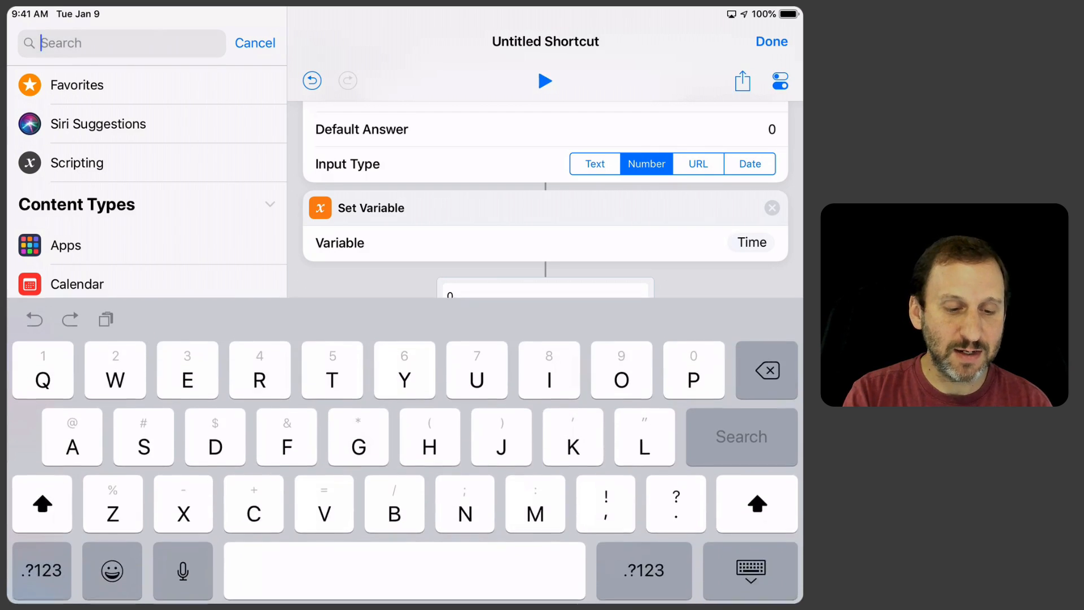
type("Ask")
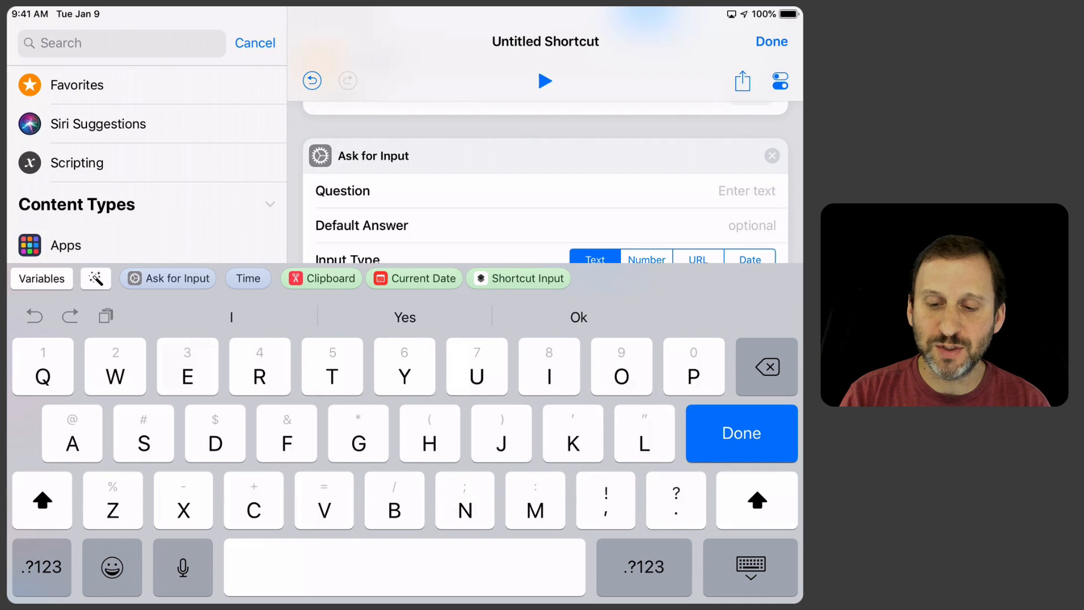
type("P")
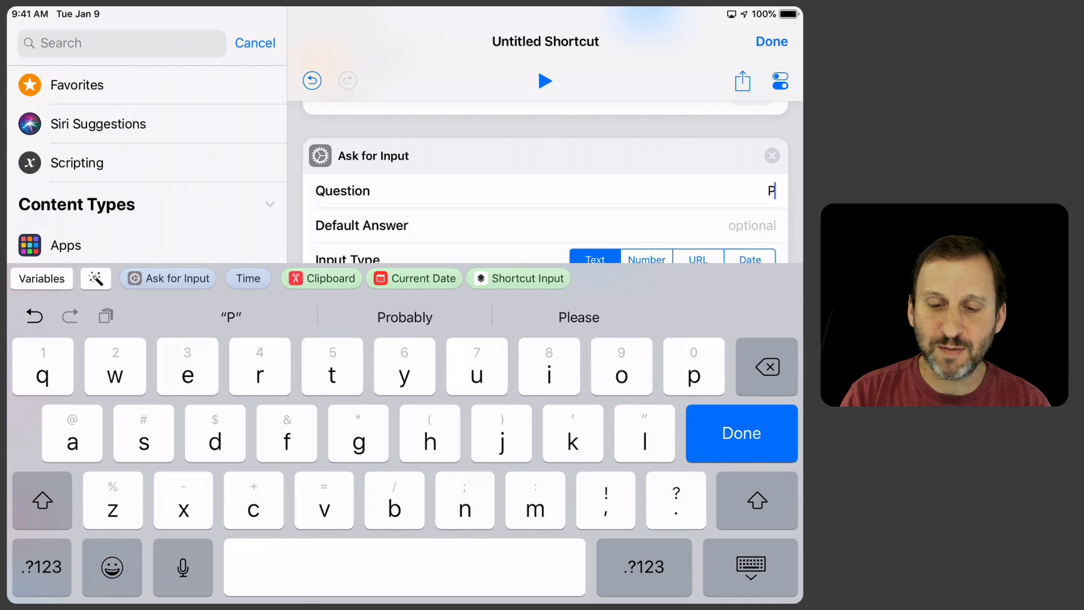
type("osition")
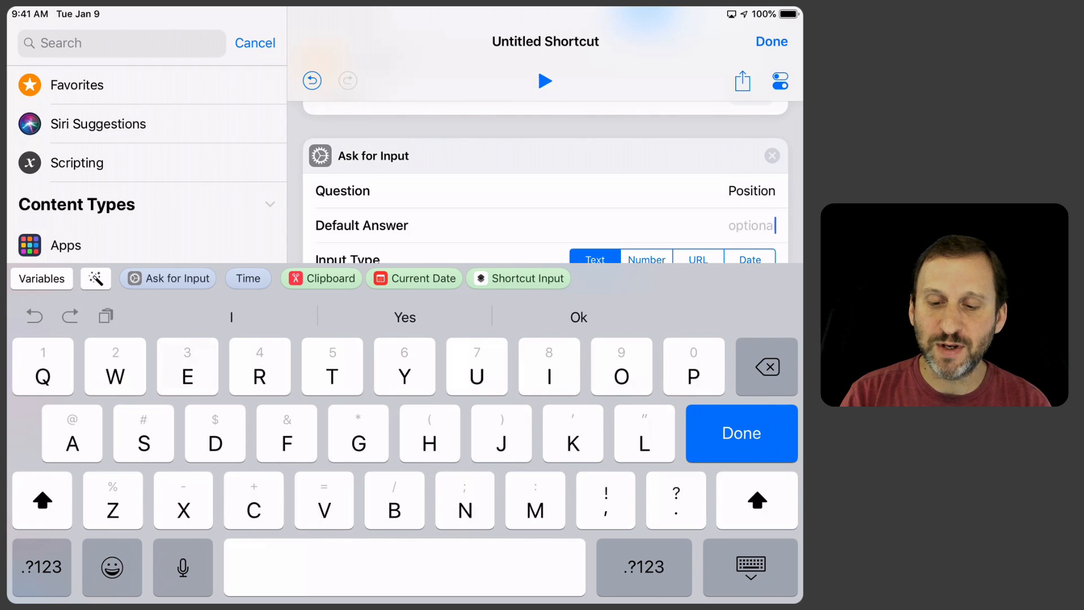
type("0")
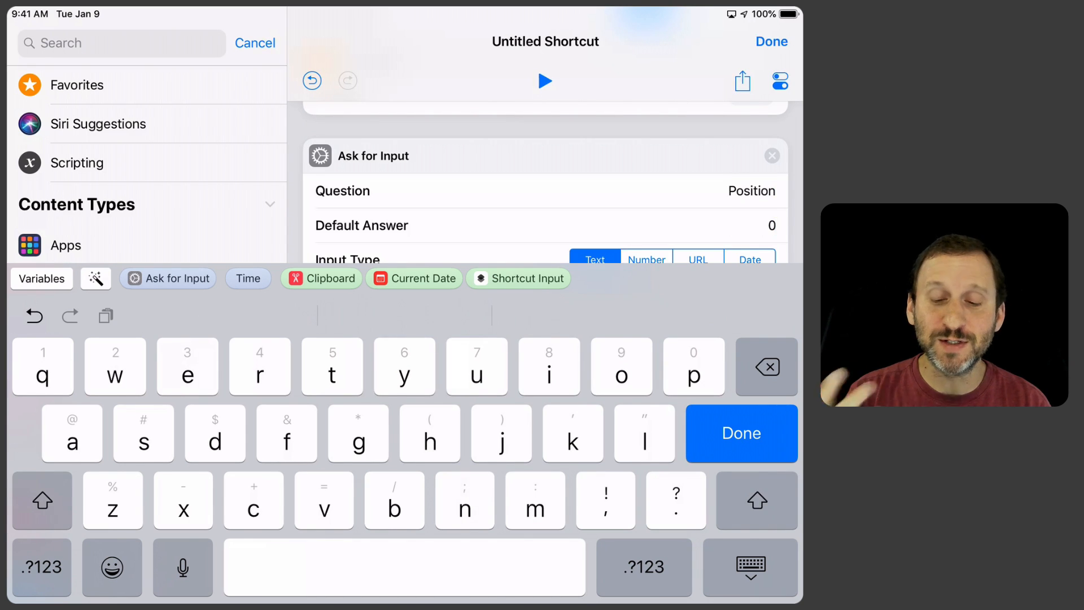
left_click(646, 260)
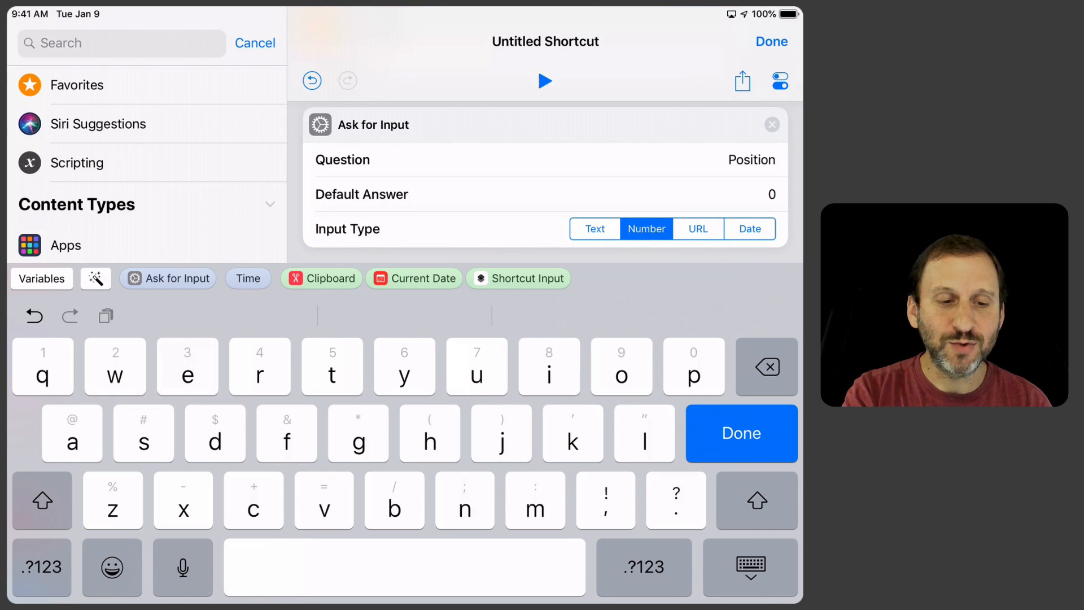
Step: Add a Set Variable step after the Position question, naming the variable Answer
type("Va")
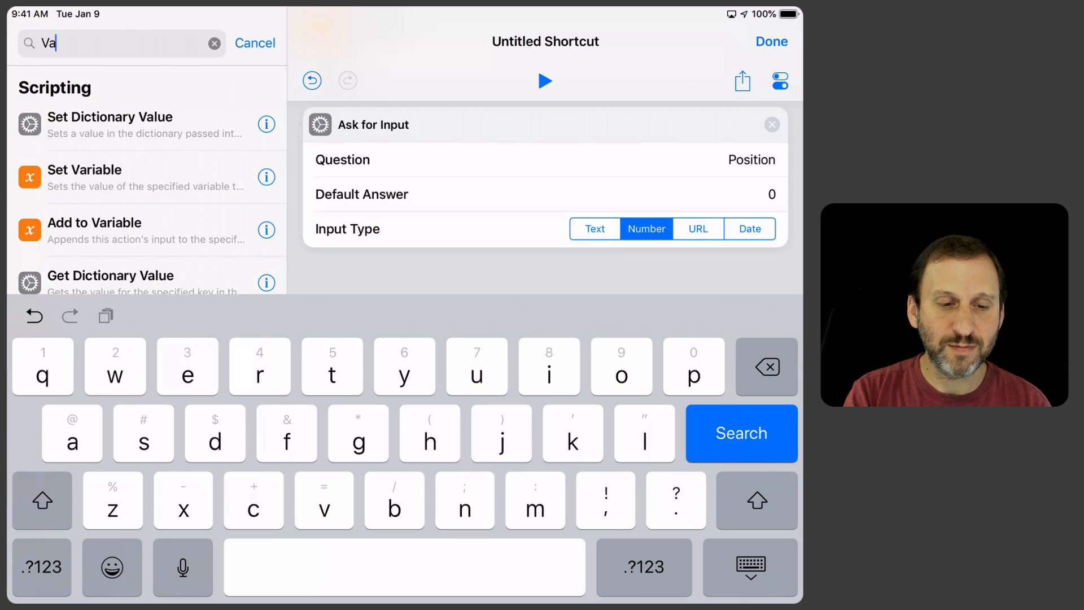
left_click(84, 176)
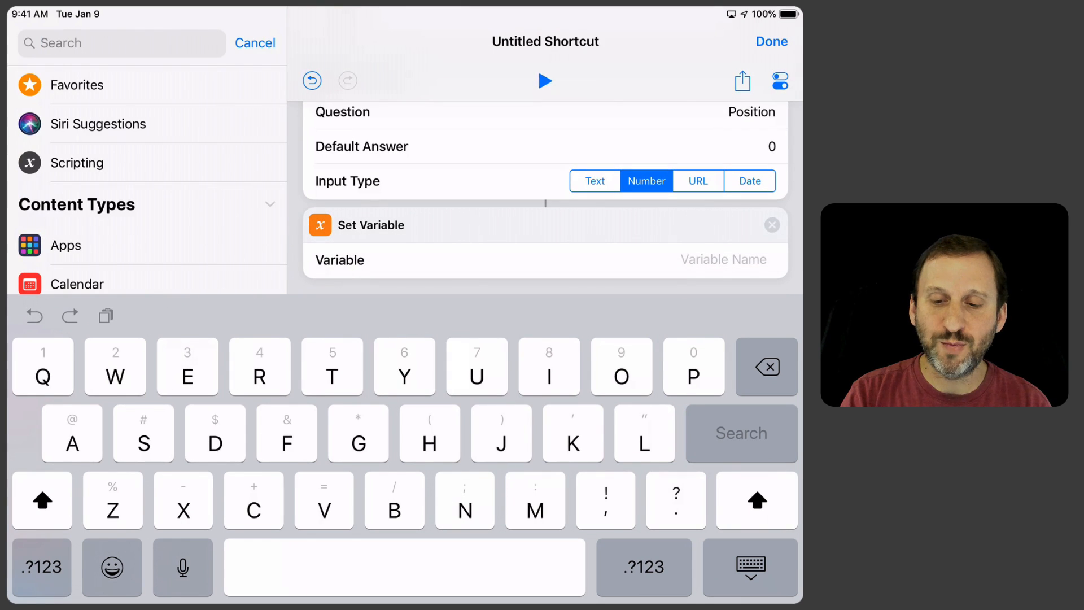
type("Answer")
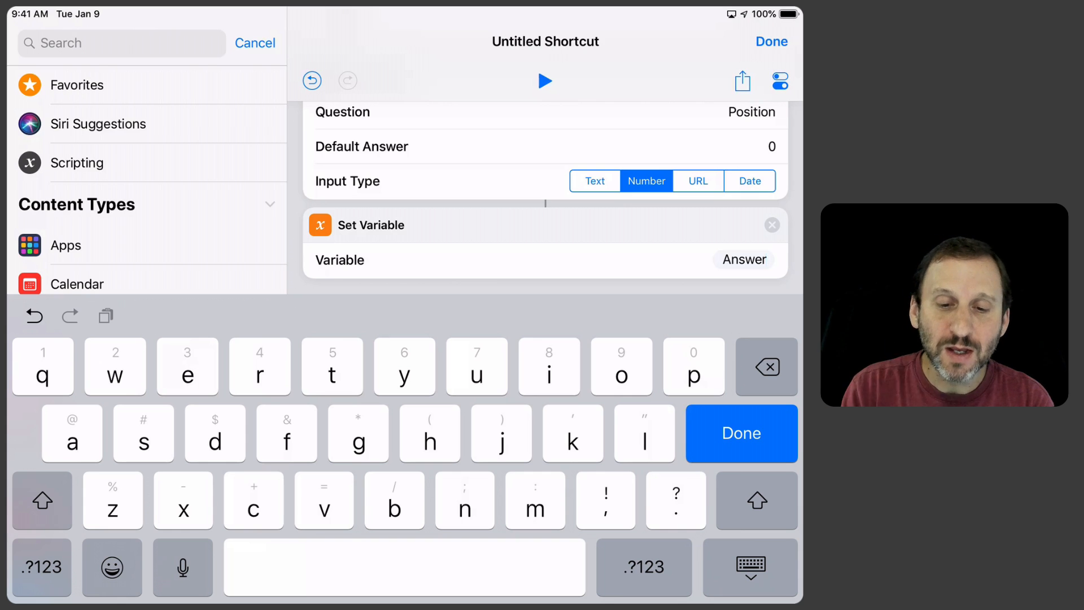
left_click(121, 43)
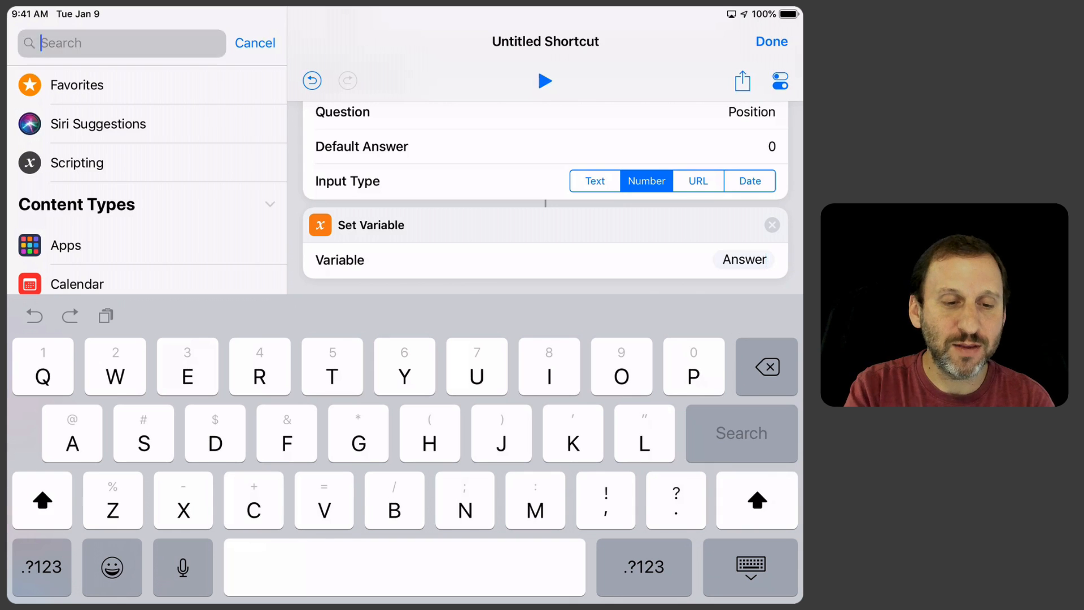
Step: Add an Ask for Input step asking 'Velocity', Number input, default 0
type("Ask")
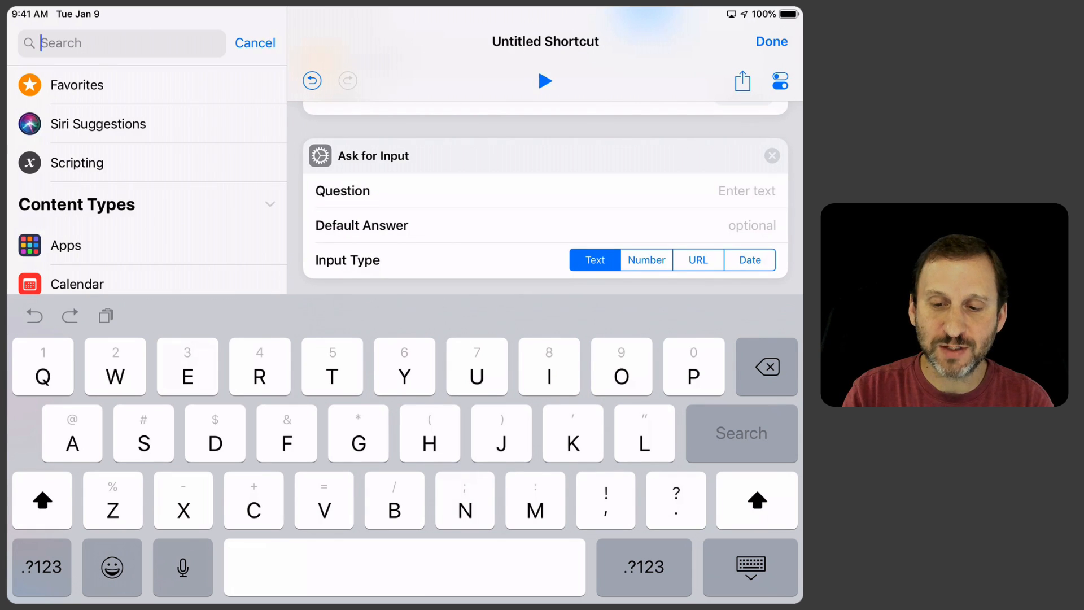
type("Ve")
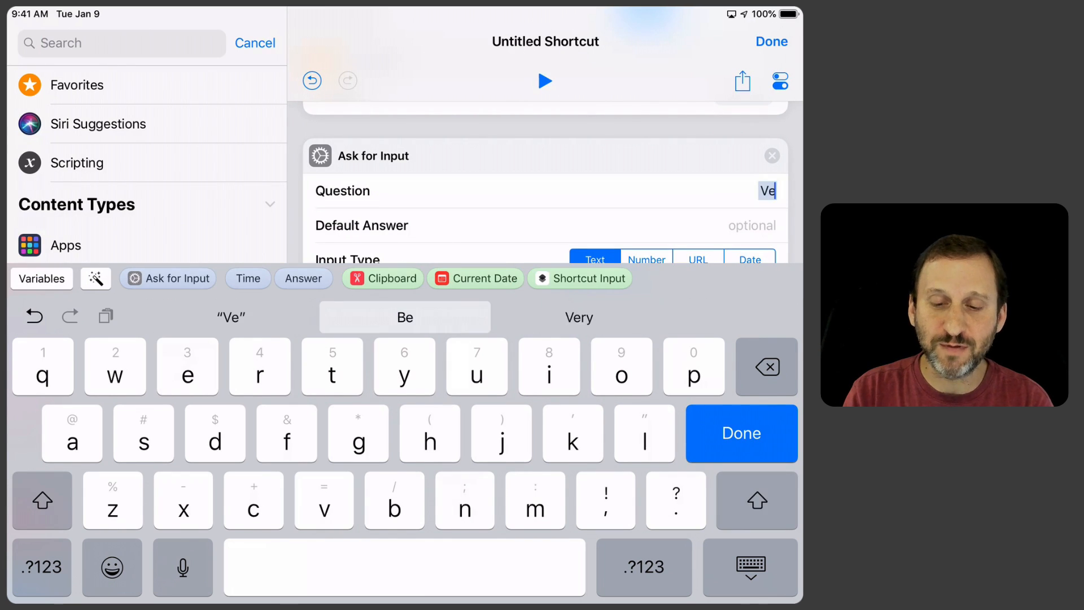
type("locity")
left_click(720, 225)
type("0")
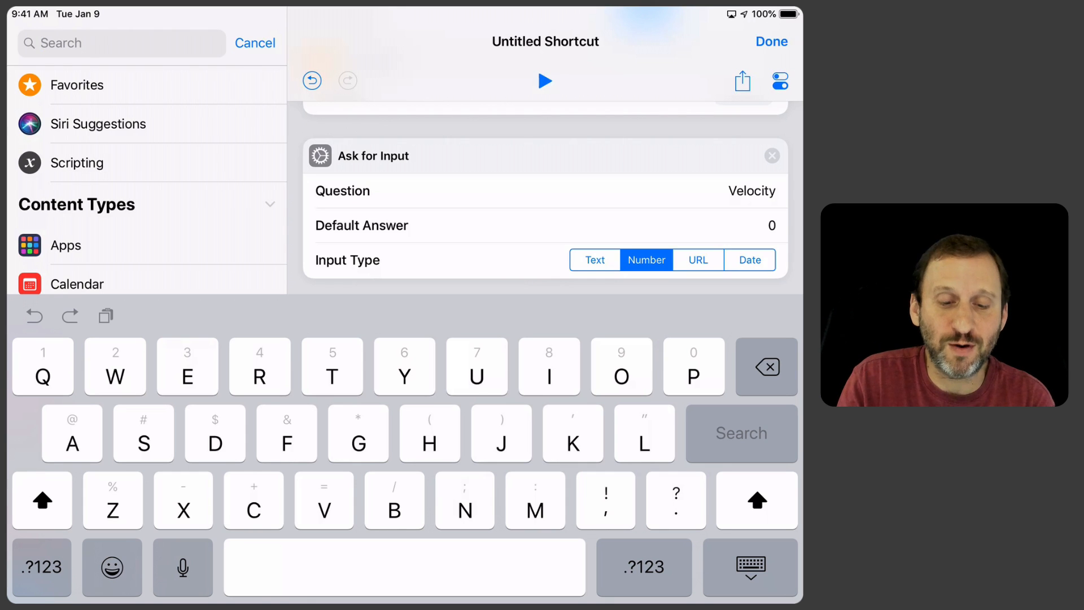
Step: Add a Calculate step using × with the Time variable as operand
type("Calc")
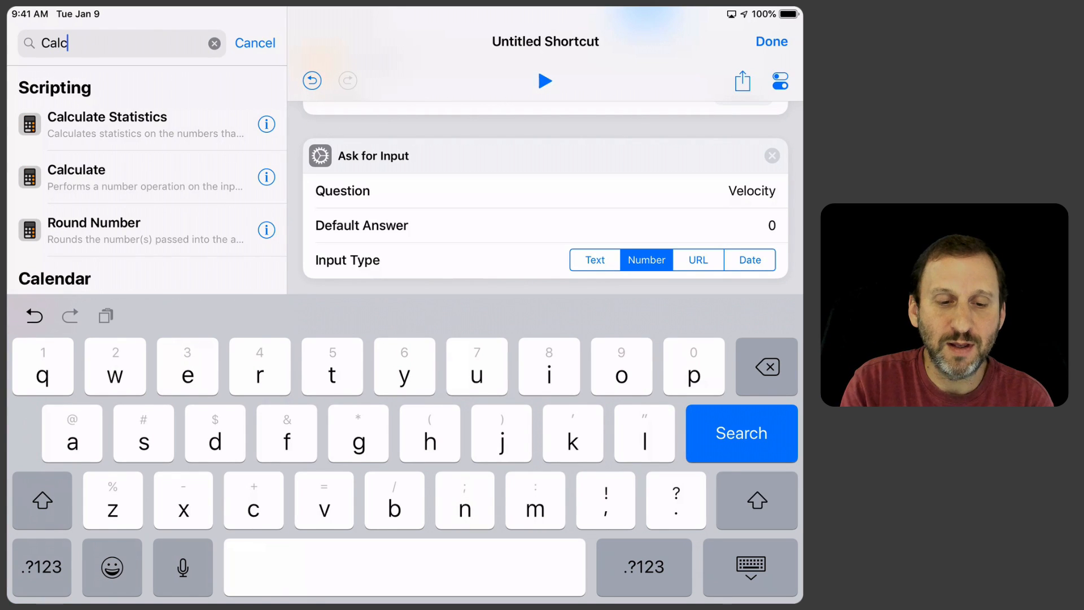
left_click(76, 169)
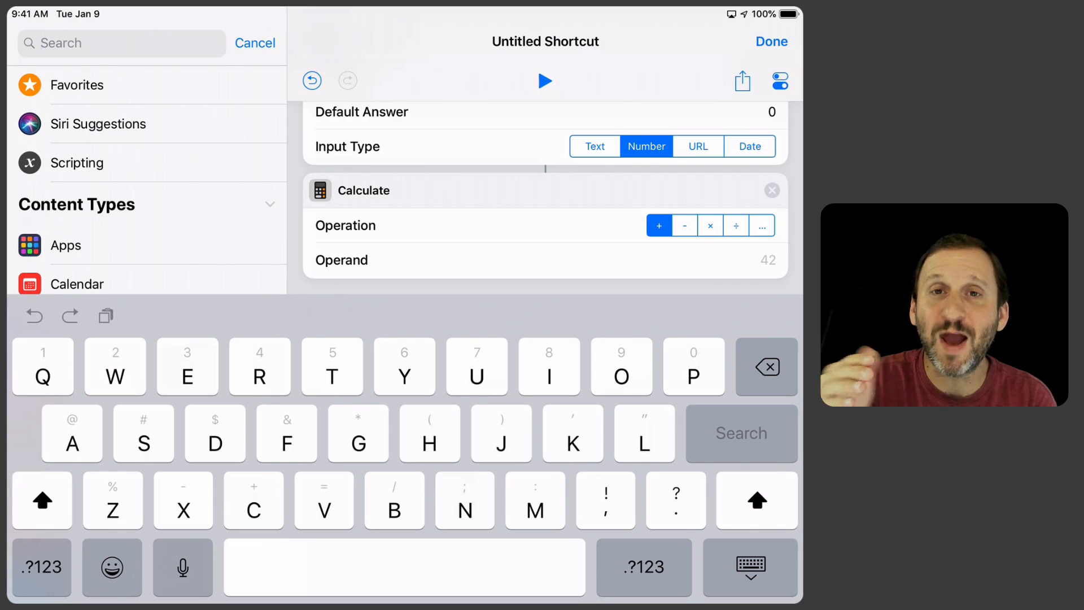
scroll("down", 3)
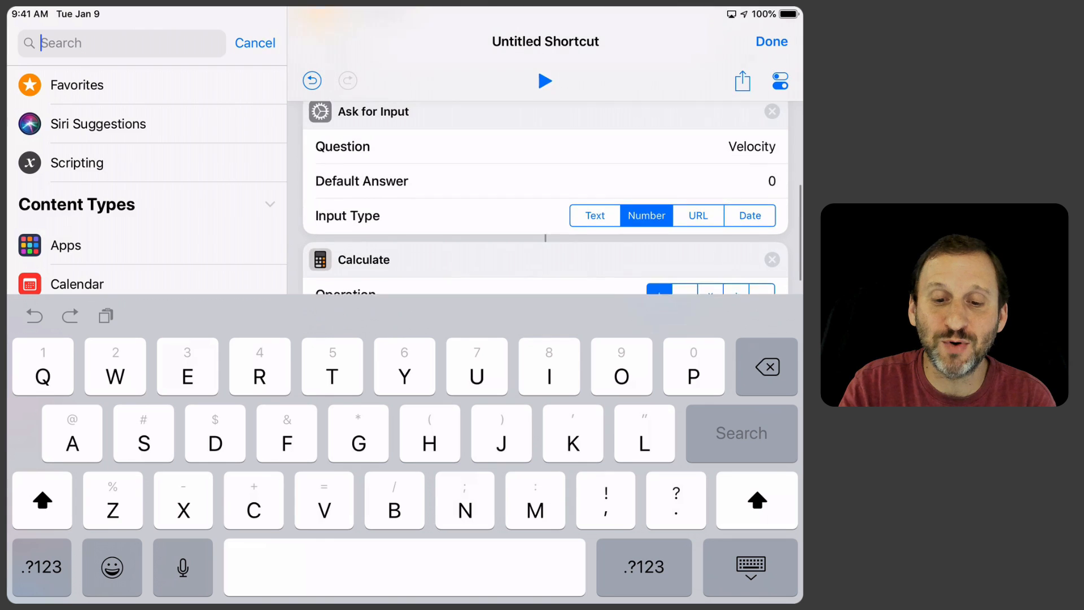
scroll("up", 3)
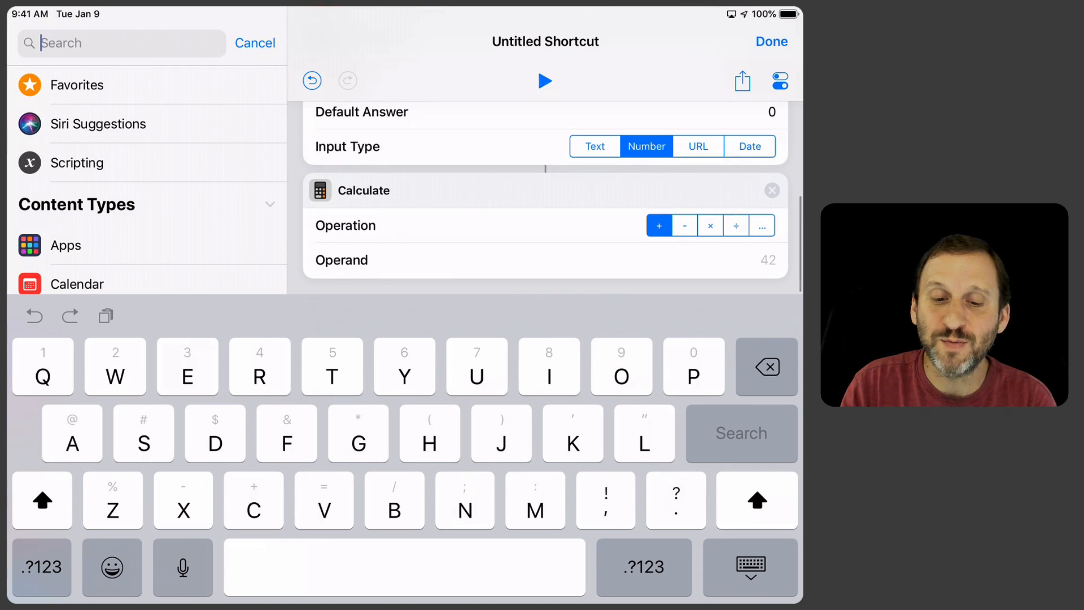
left_click(709, 225)
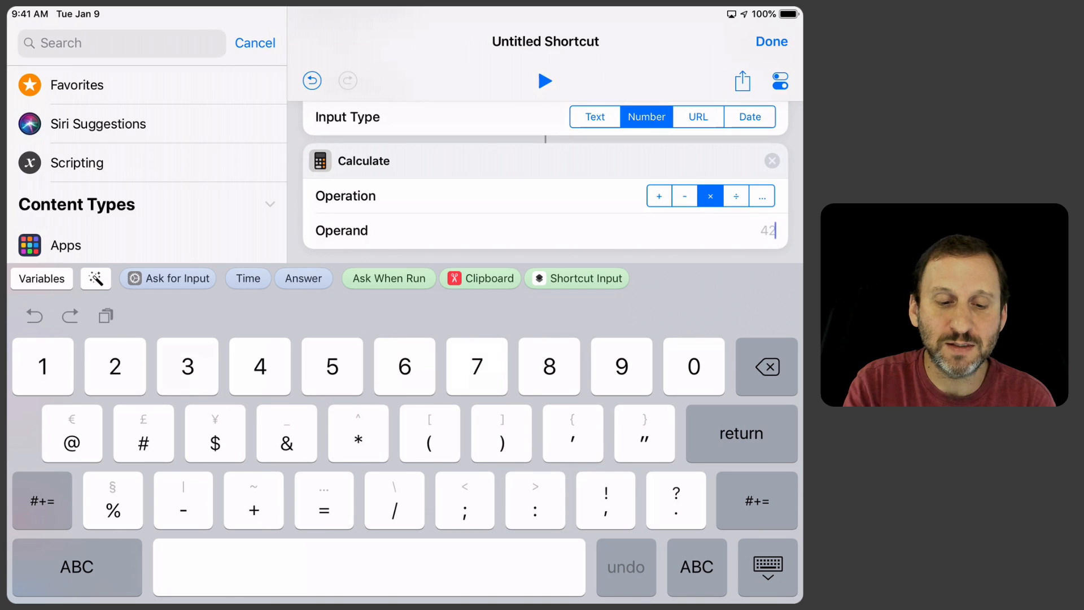
left_click(246, 277)
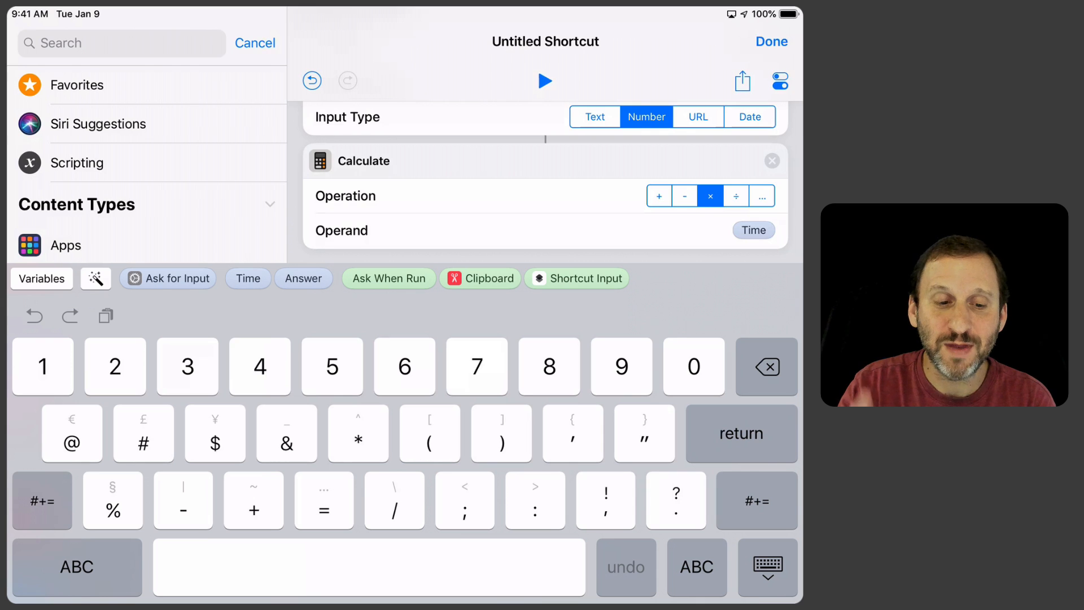
Step: Add a second Calculate step with + and the Answer variable as operand
type("Ca")
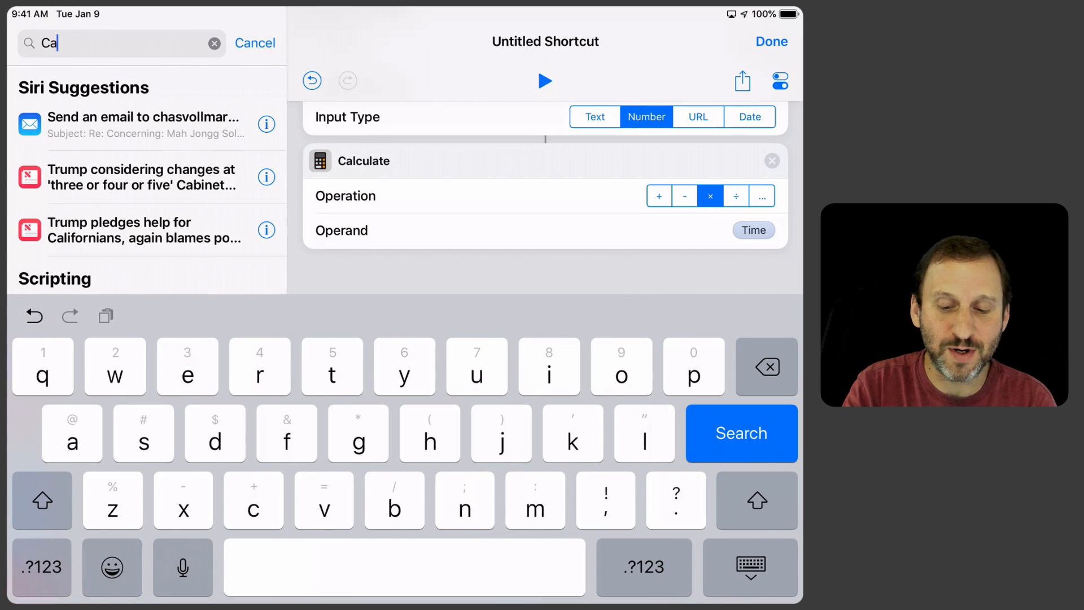
type("l")
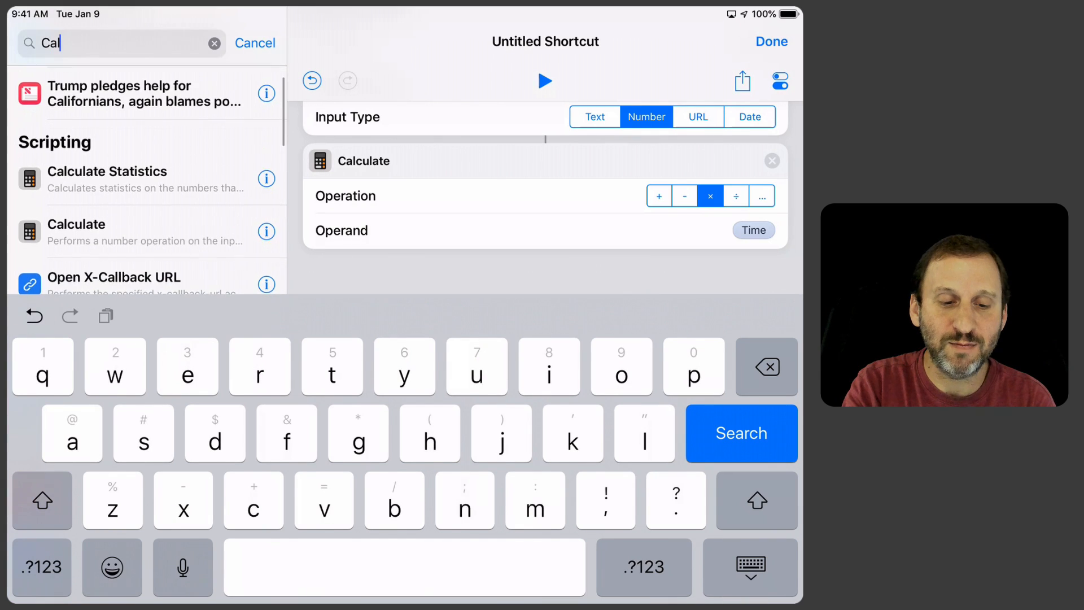
left_click(214, 43)
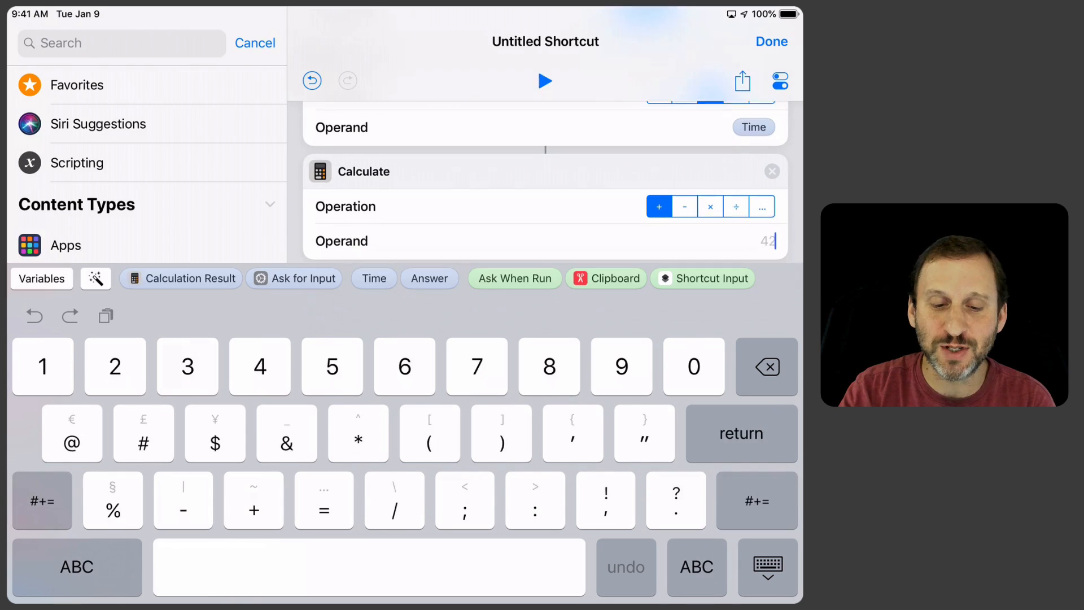
left_click(429, 278)
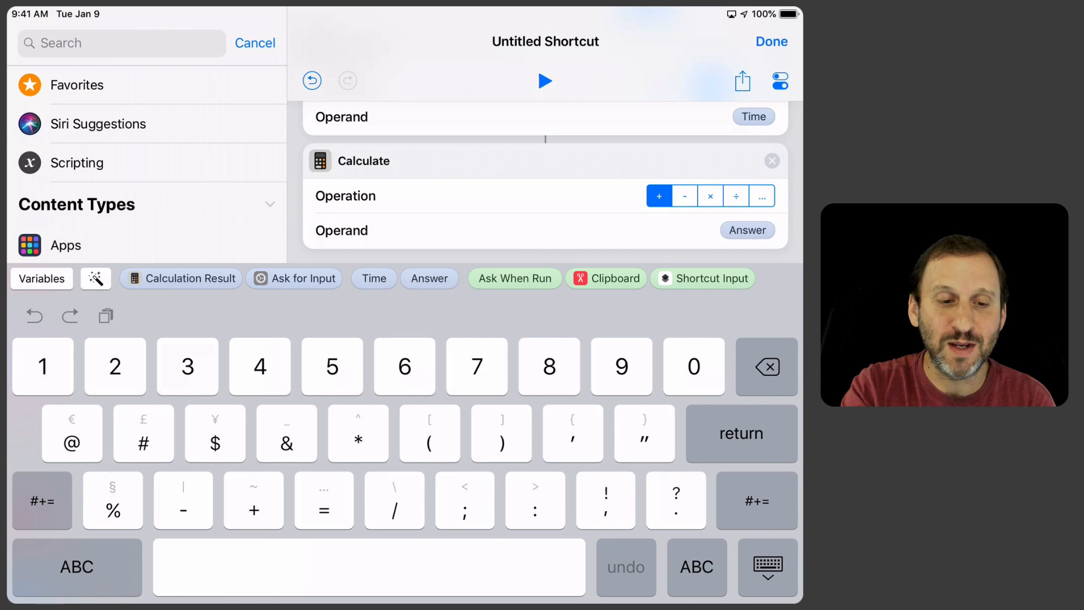
Step: Add a Set Variable step named Answer and finish editing back to the library
type("Se")
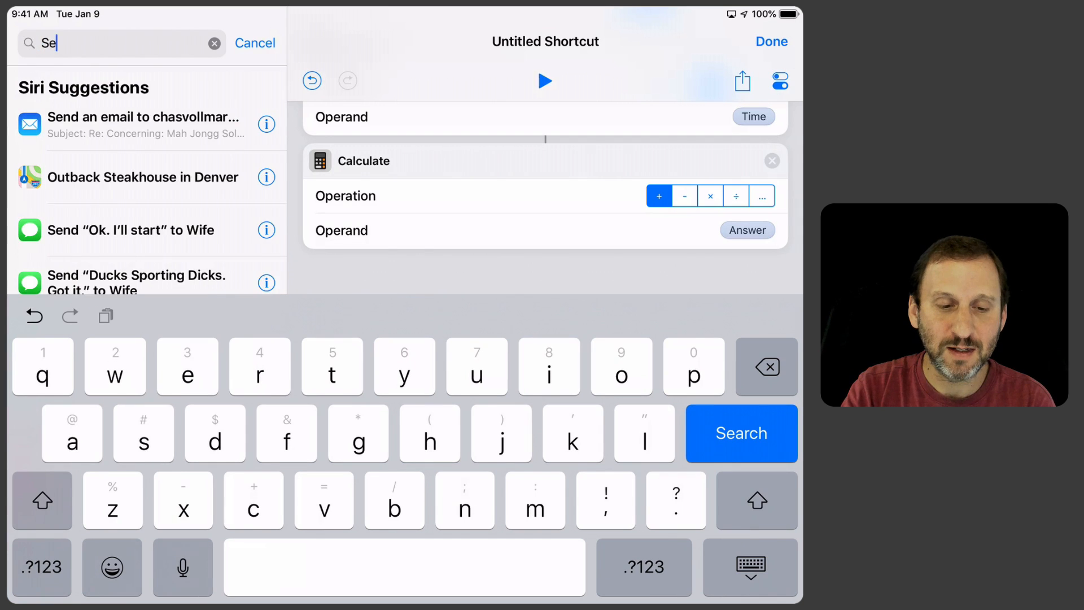
type("t")
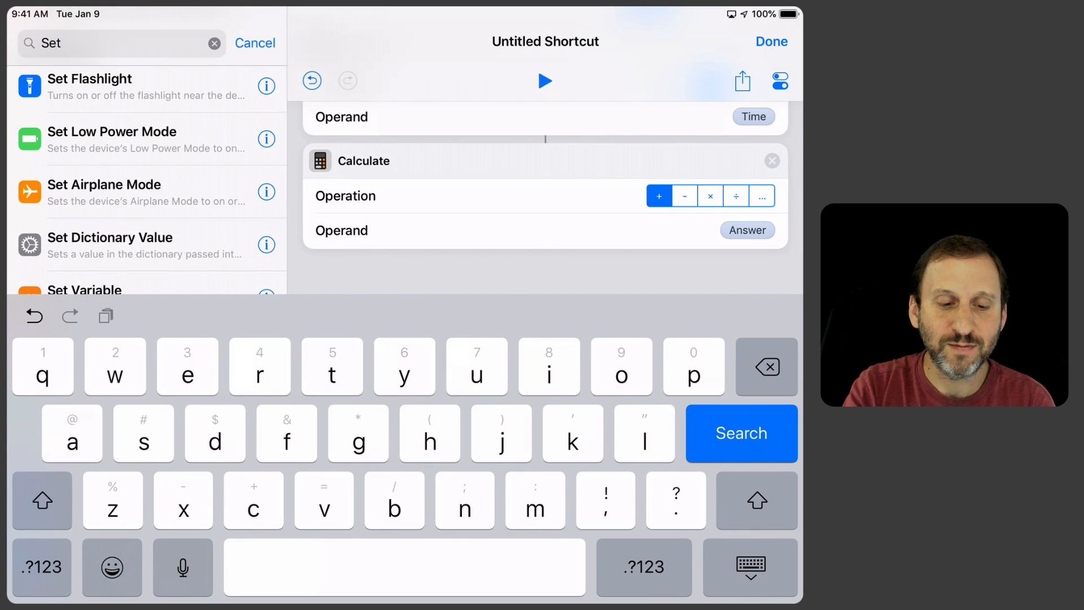
left_click(214, 43)
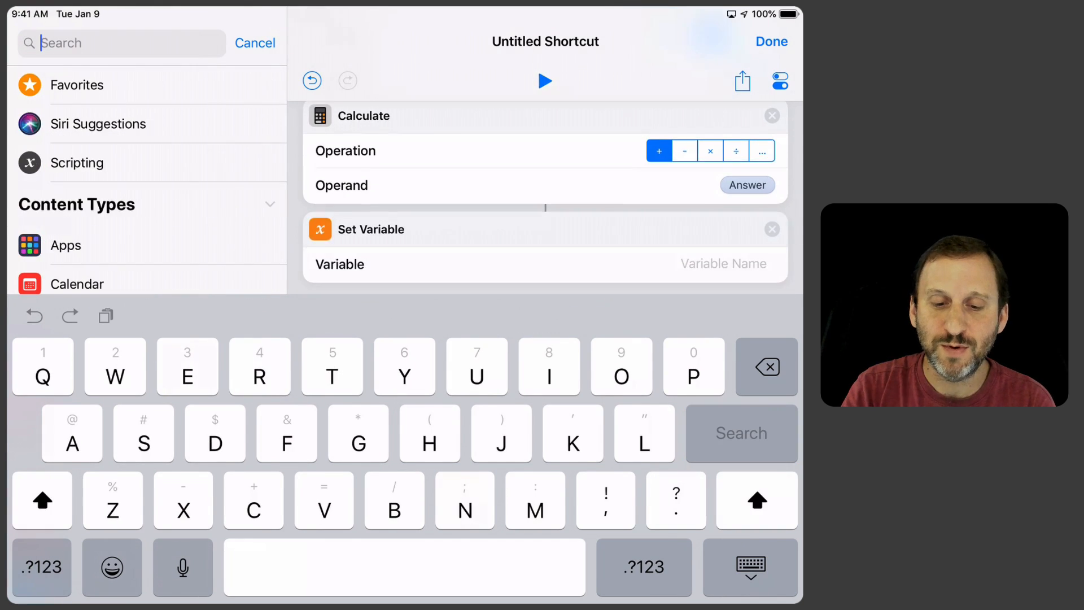
left_click(691, 263)
type("Answer")
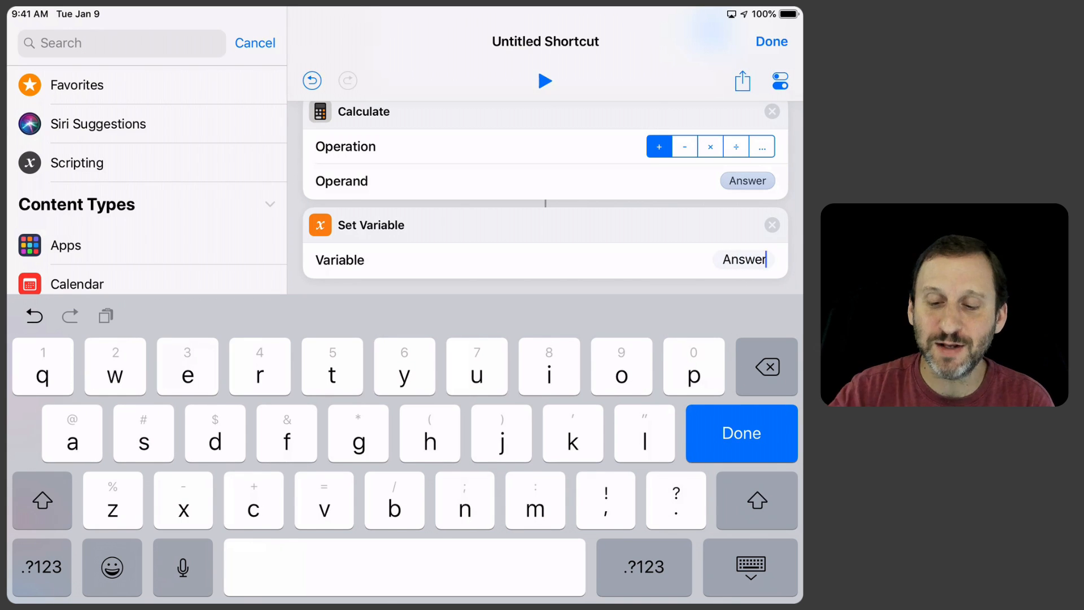
left_click(740, 433)
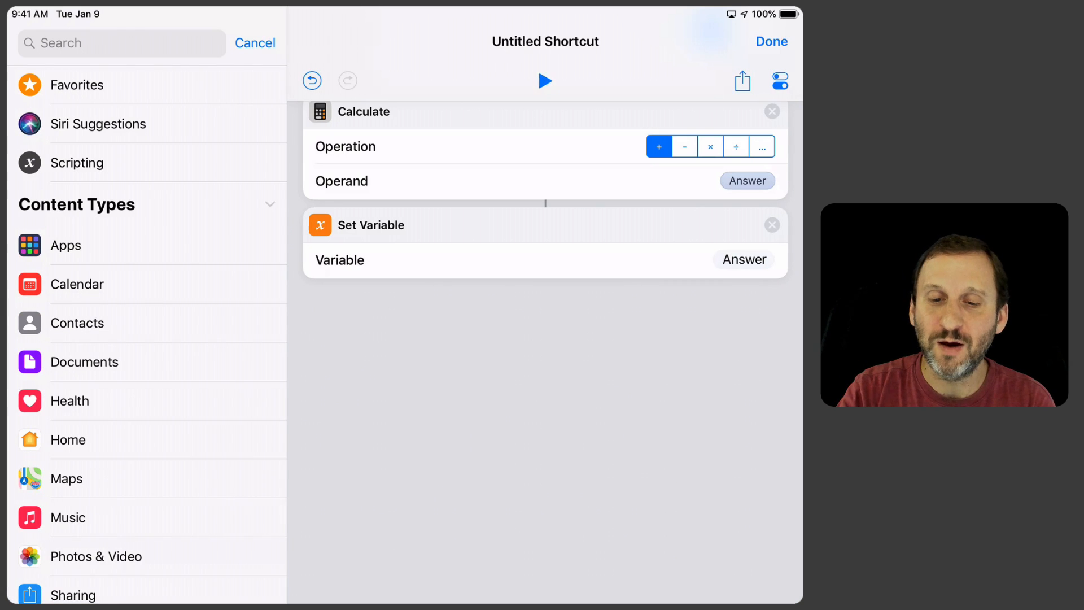
left_click(771, 41)
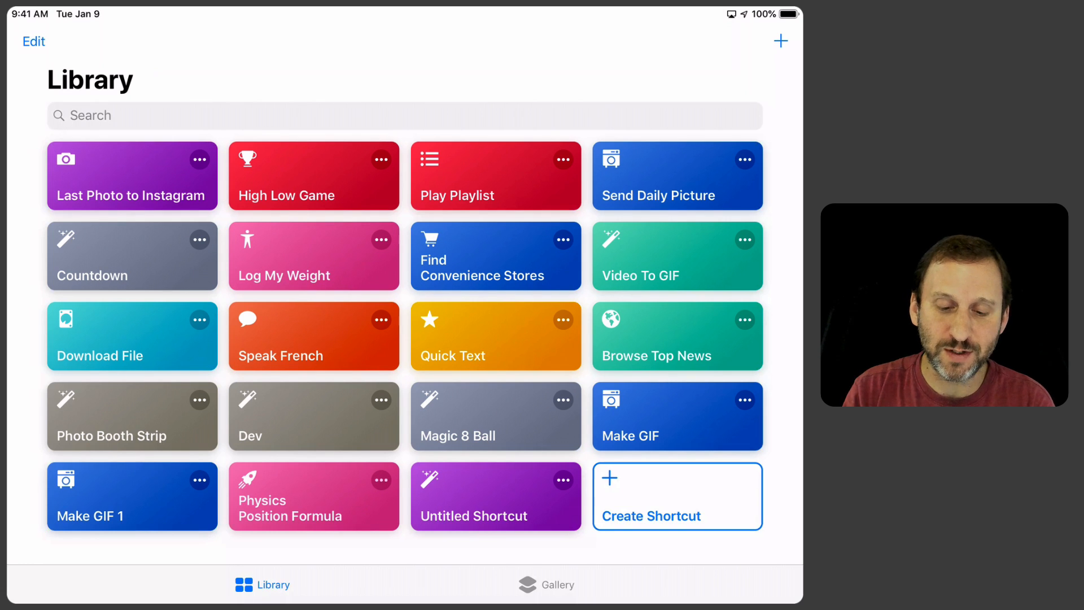
Step: Open Physics Position Formula and scroll through its prompts, Time multiplications, 0.5 factor and Quick Look
left_click(313, 497)
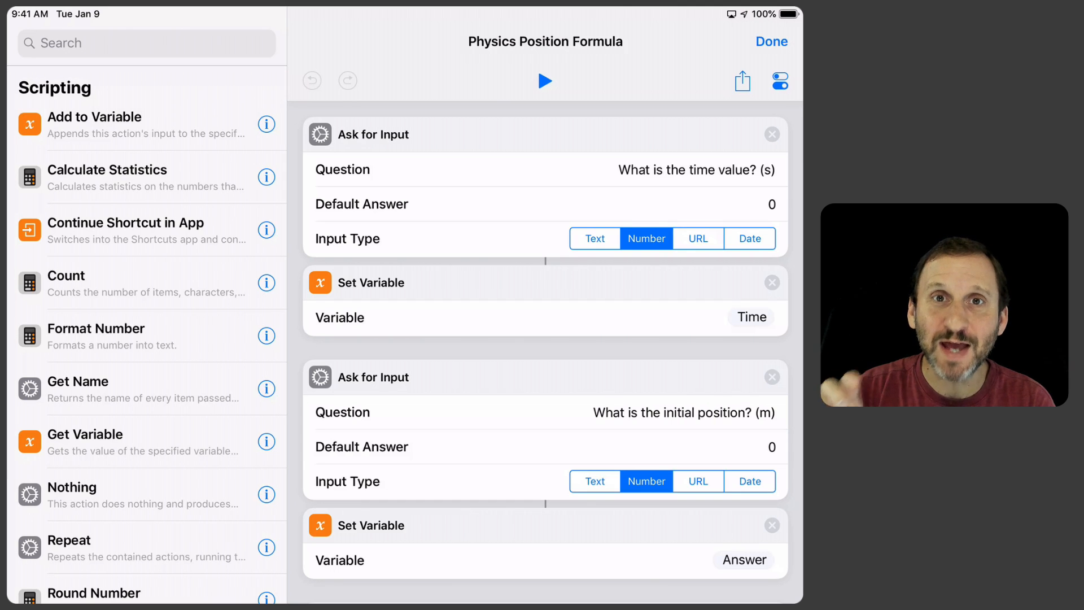
scroll("down", 3)
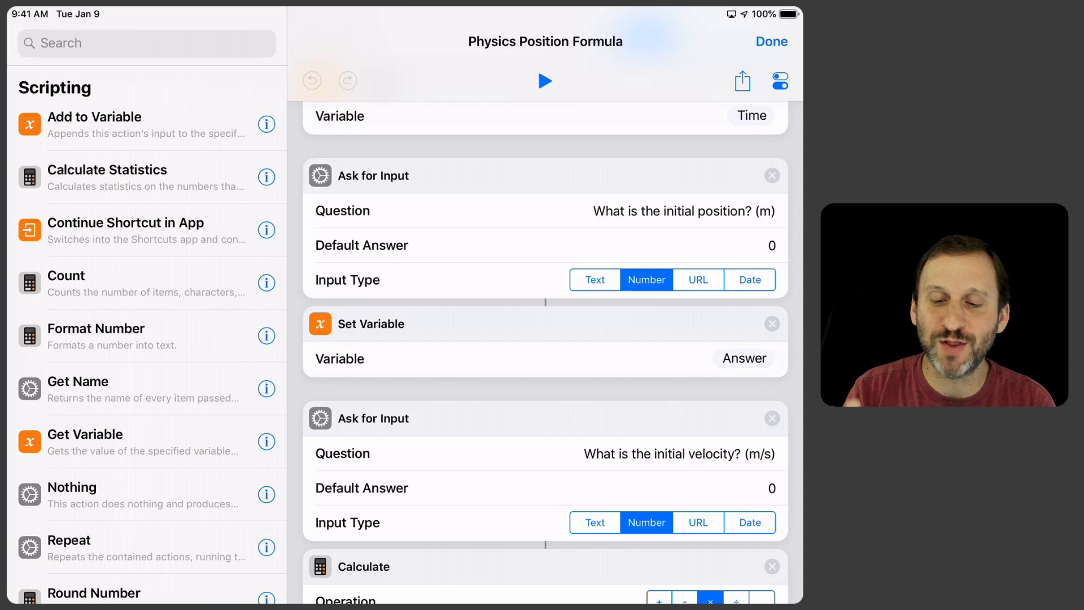
scroll("down", 3)
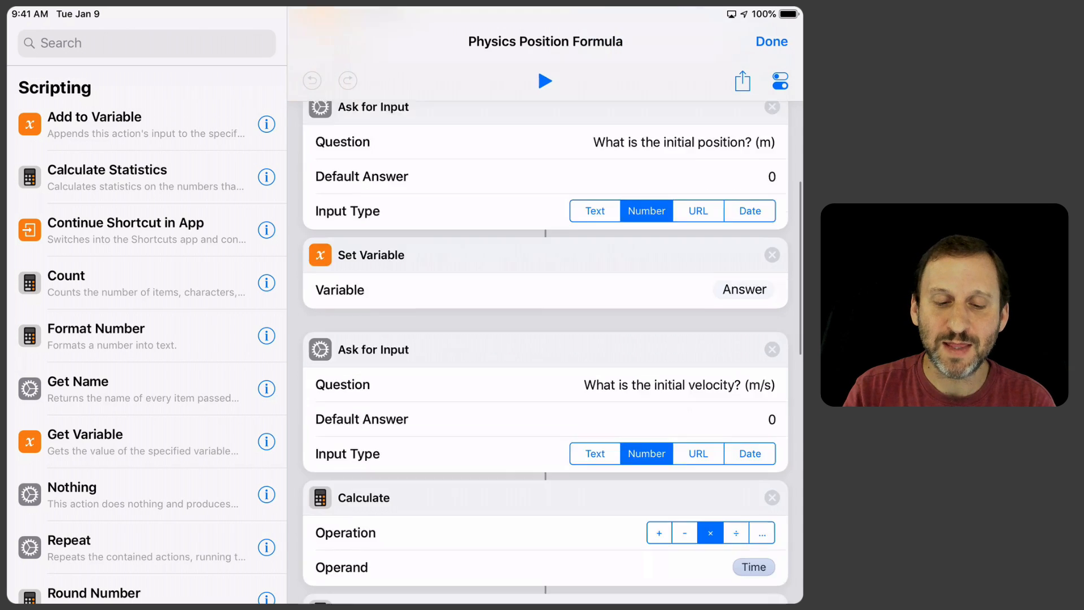
scroll("down", 3)
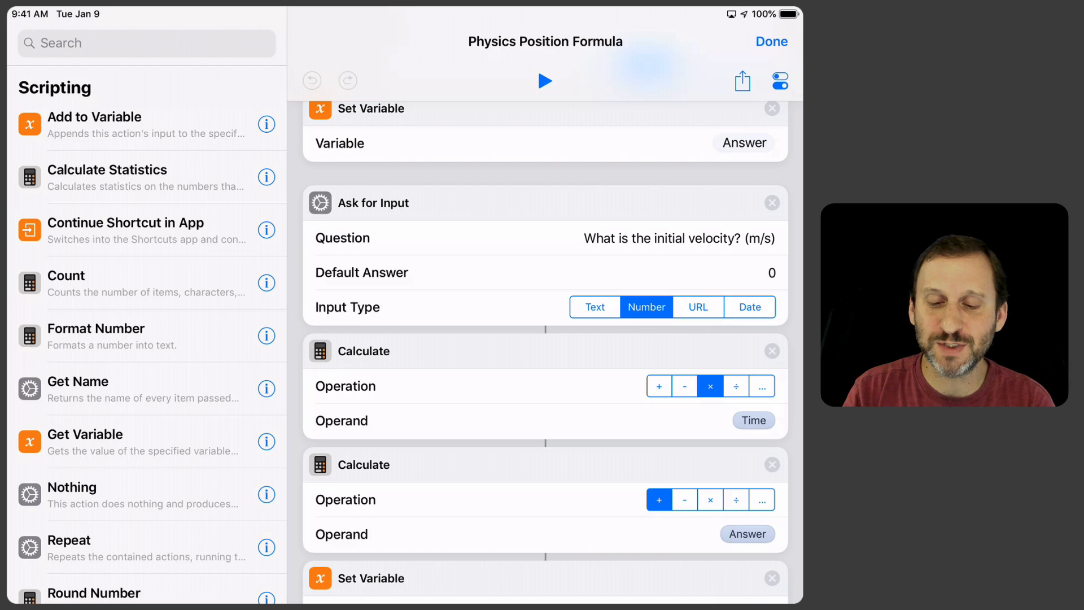
scroll("down", 3)
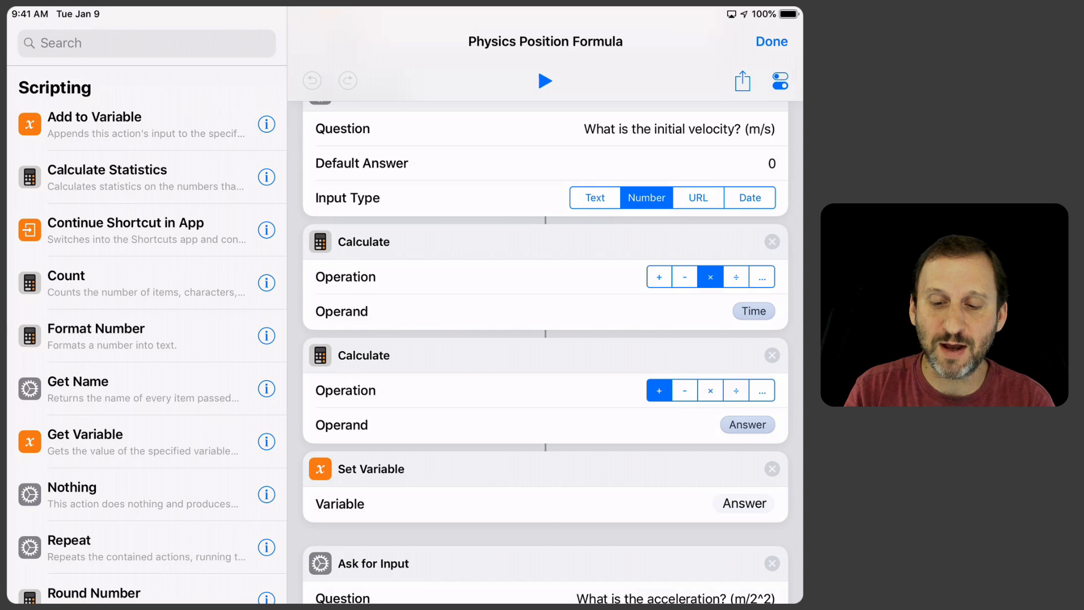
scroll("down", 3)
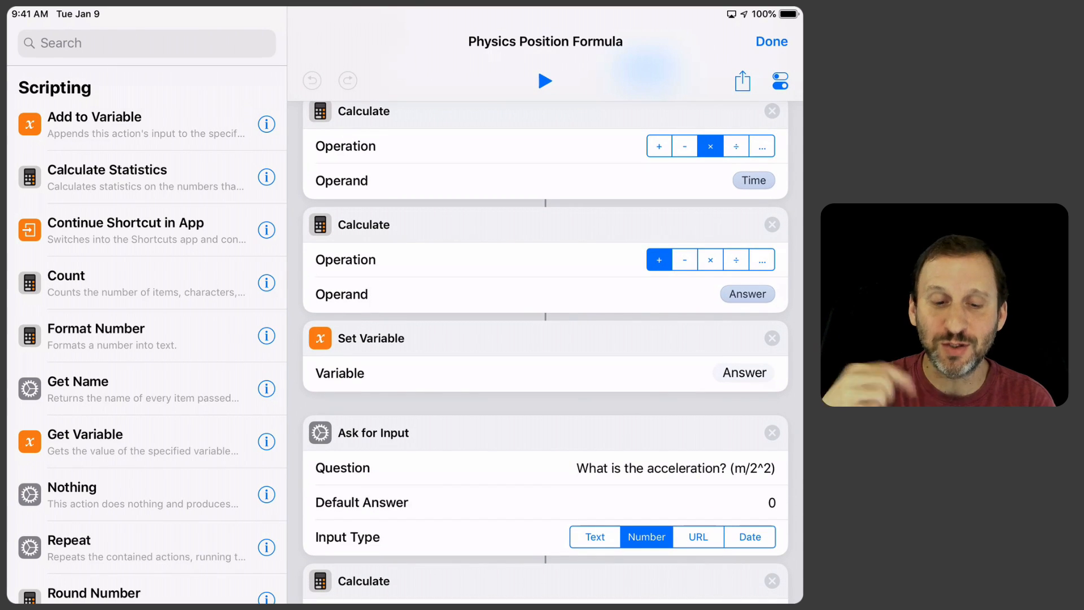
scroll("down", 3)
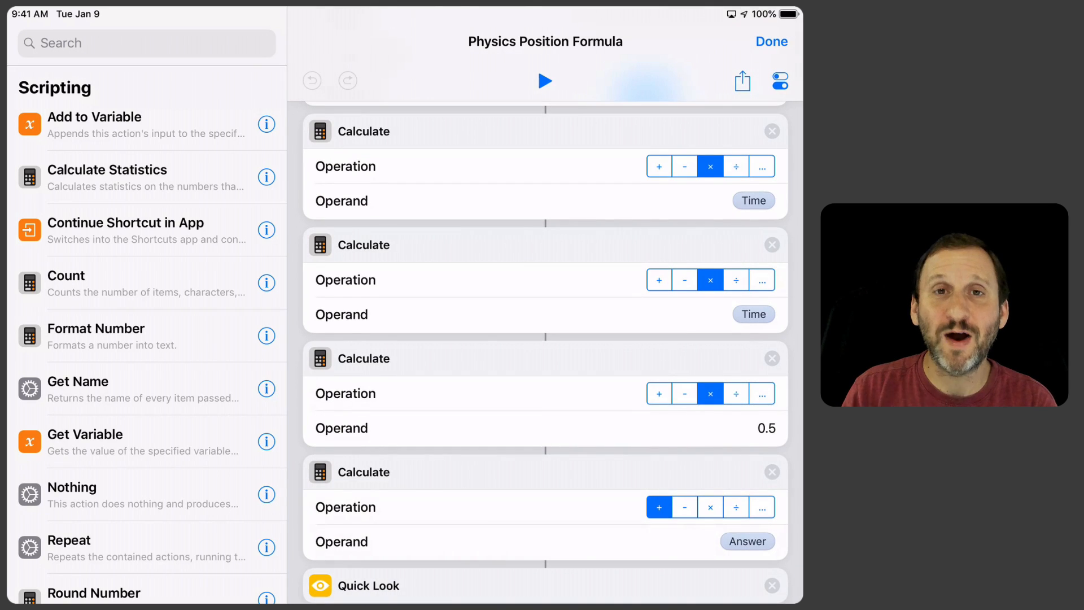
Step: Check the Physics Position Formula settings sheet, dismiss it, and finish editing
scroll("down", 3)
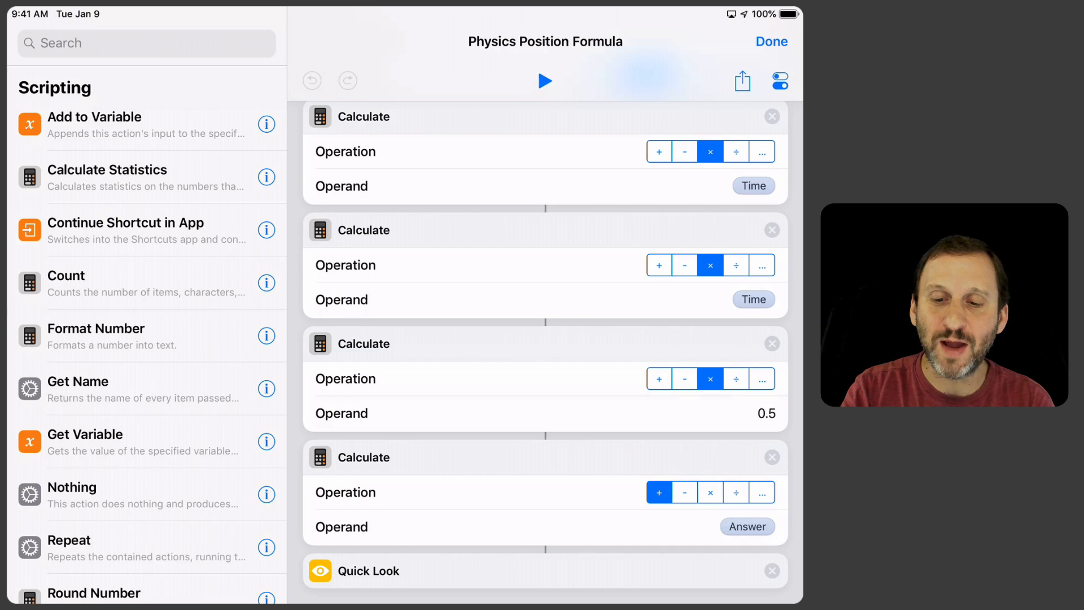
left_click(779, 81)
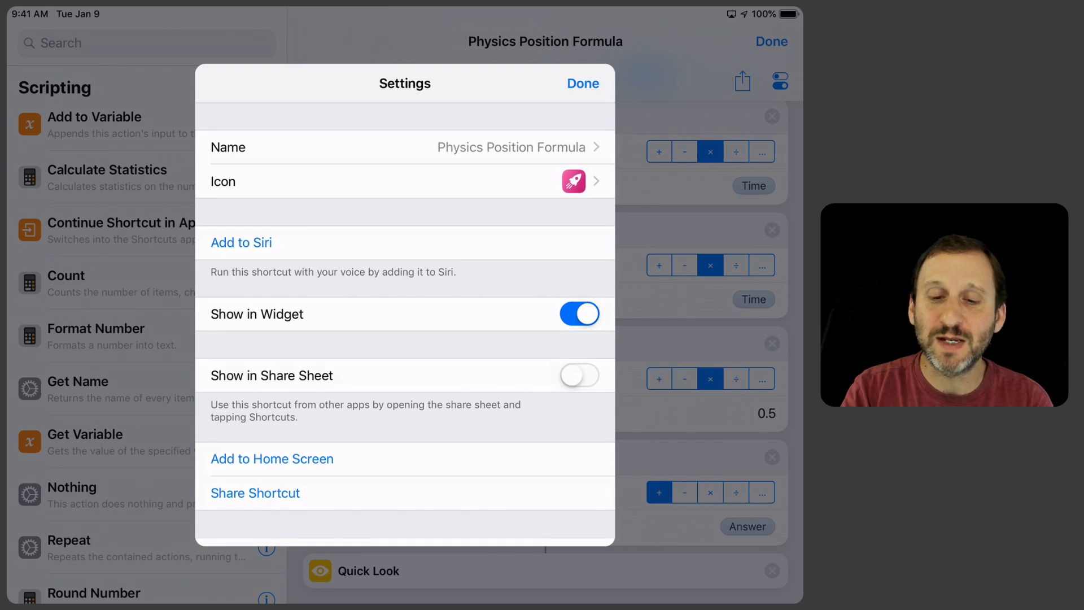
left_click(582, 83)
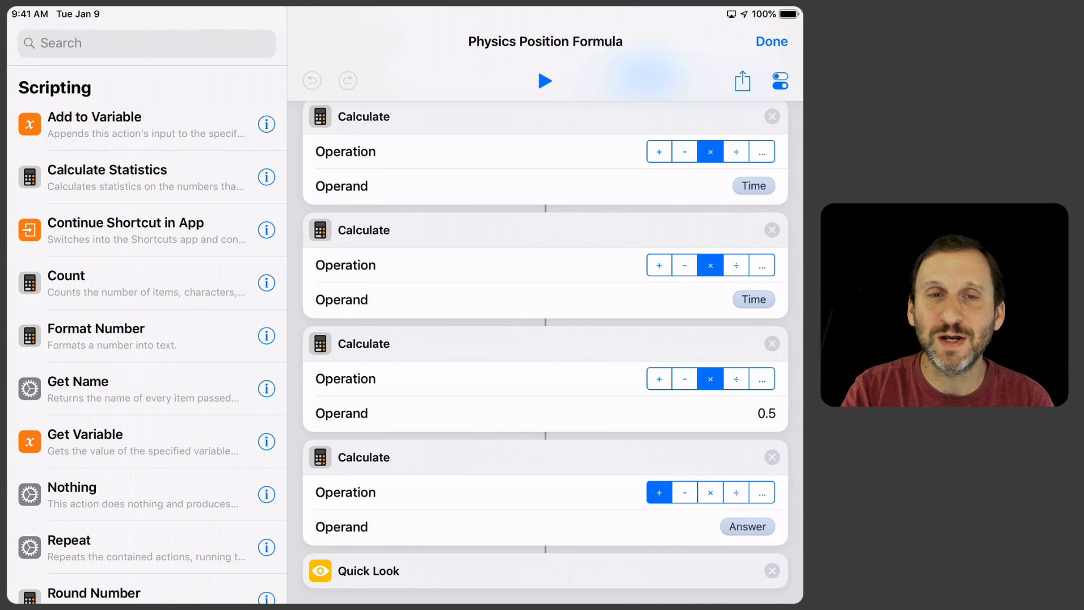
left_click(772, 41)
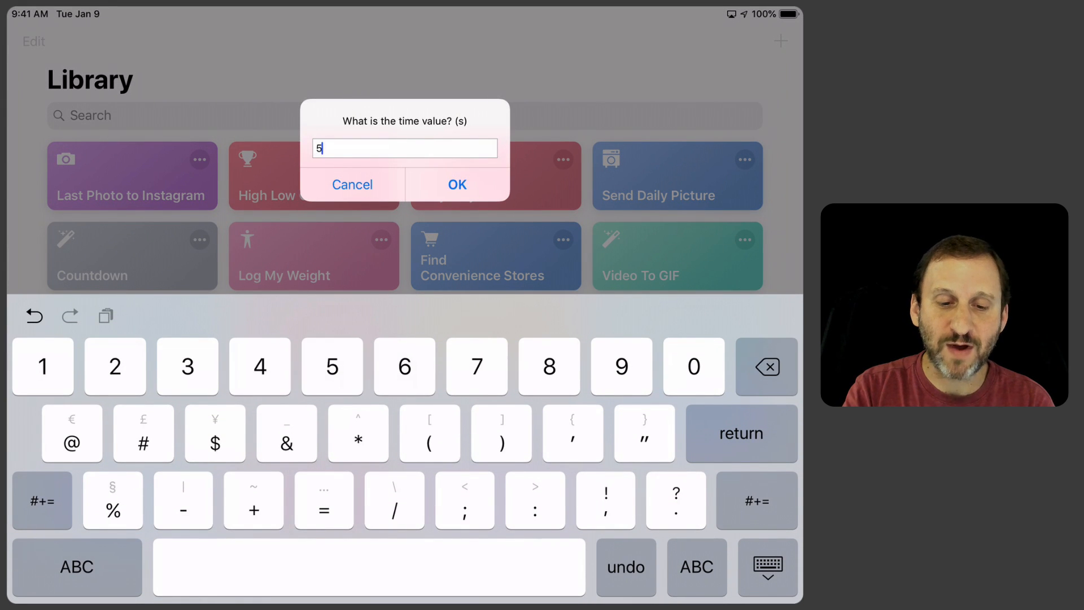
Step: Submit time 5, initial position 1, initial velocity 0 and acceleration 2 to the running shortcut
left_click(457, 184)
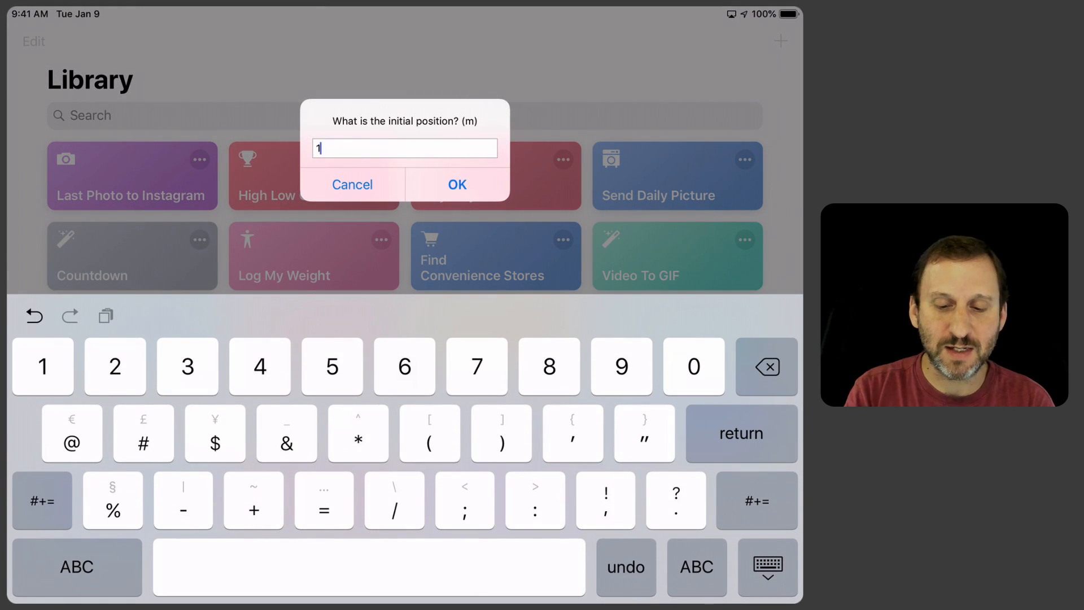
left_click(457, 184)
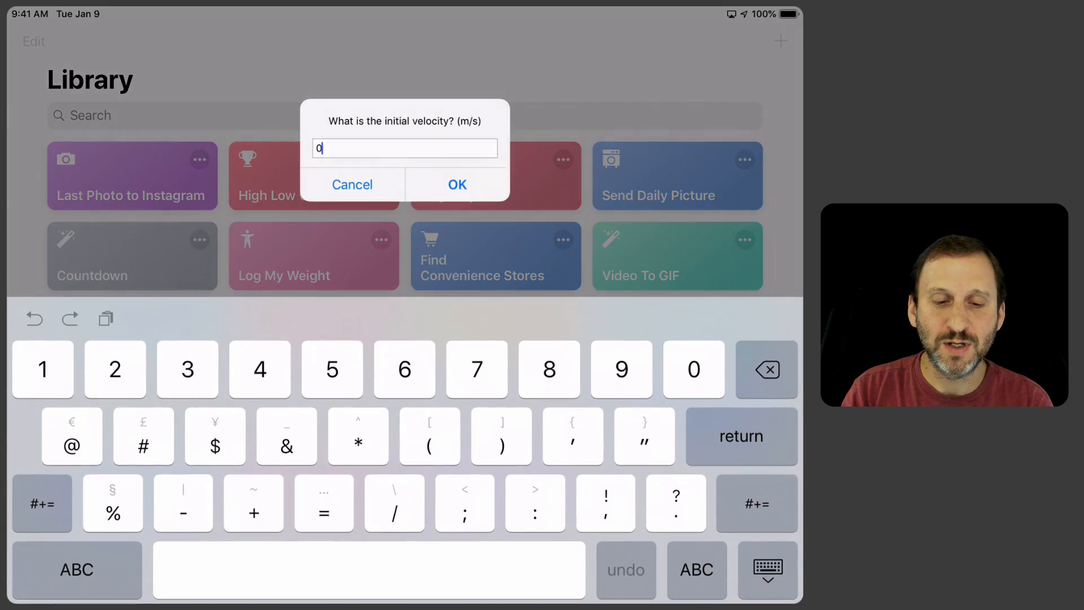
left_click(766, 367)
type("2")
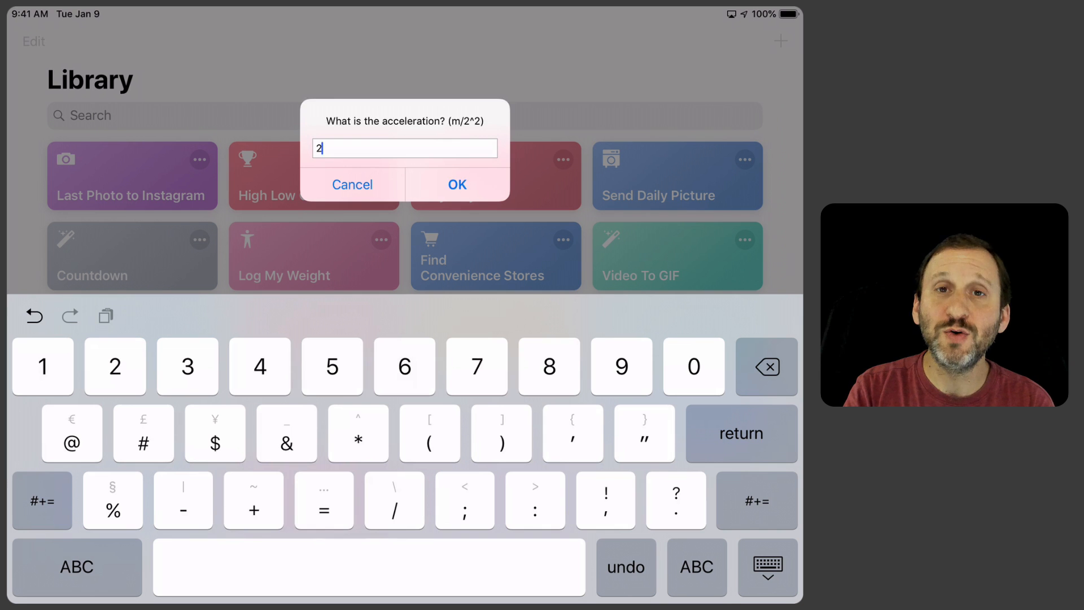
left_click(456, 184)
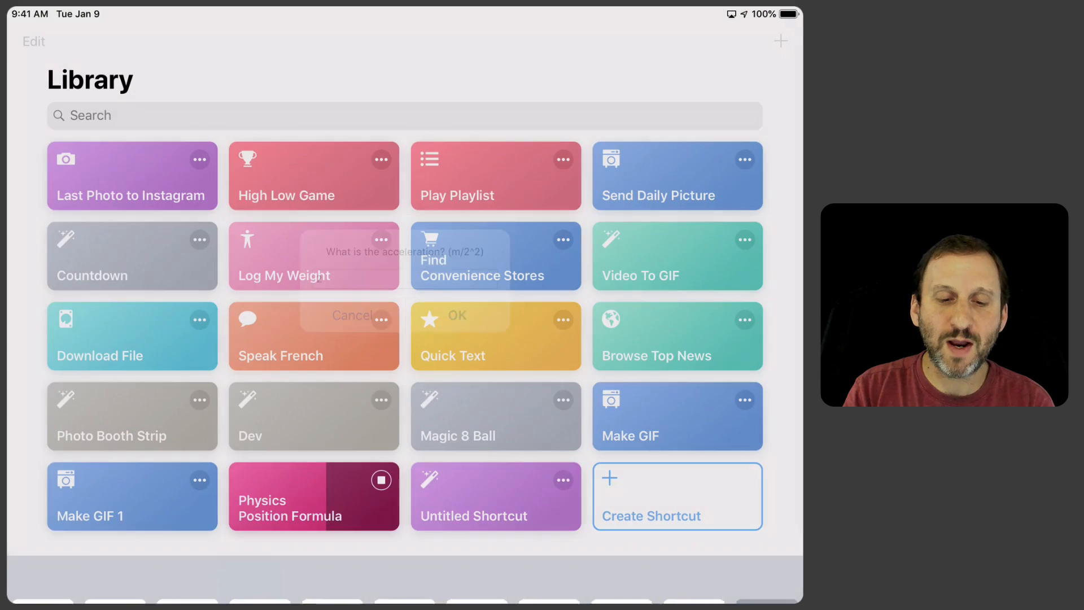